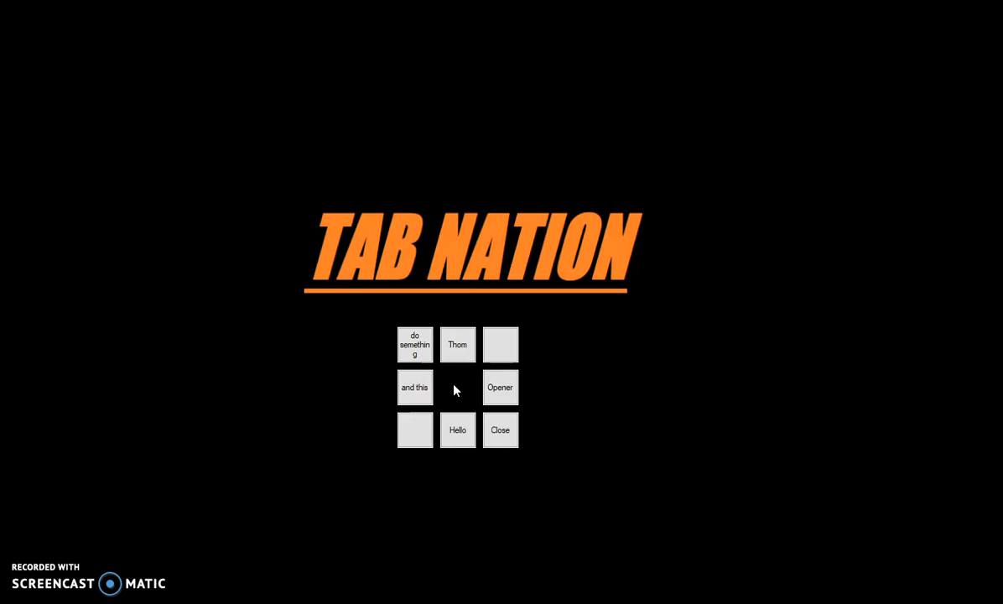
Review the XposA variable uses in the script and close the floating button panel
left_click(416, 346)
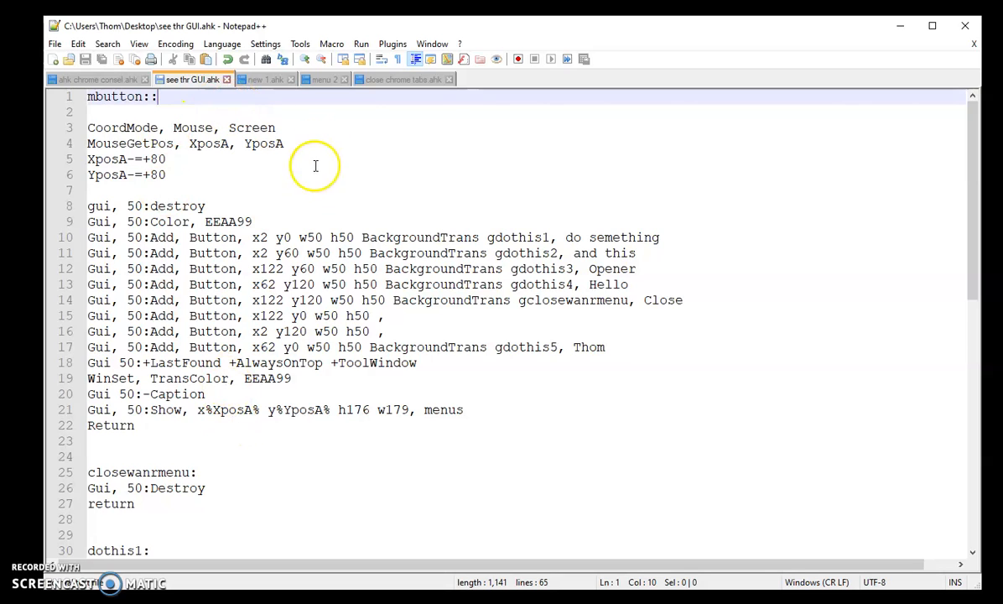
mouse_move(242, 169)
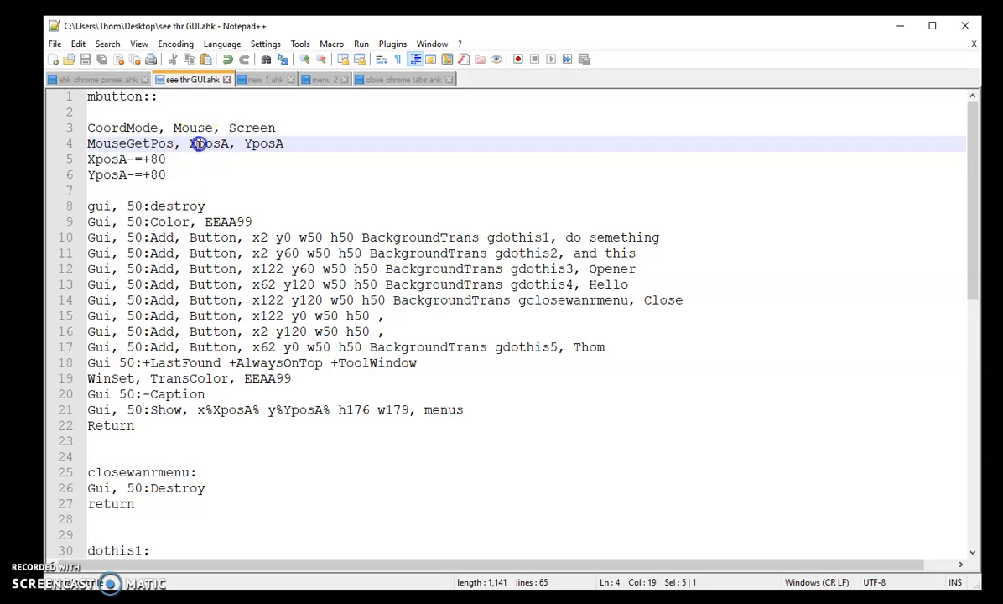
double_click(208, 144)
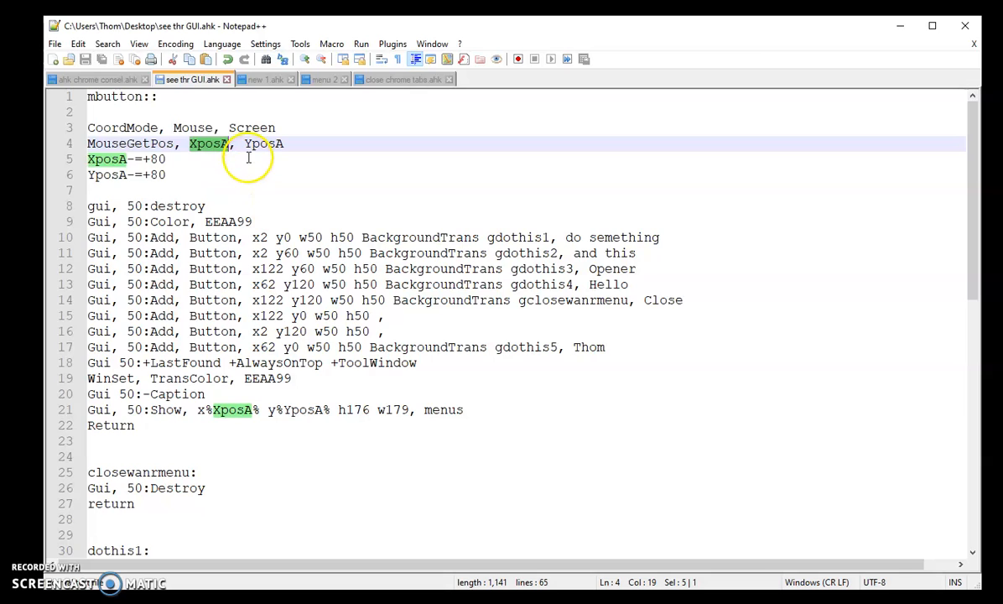
left_click(327, 158)
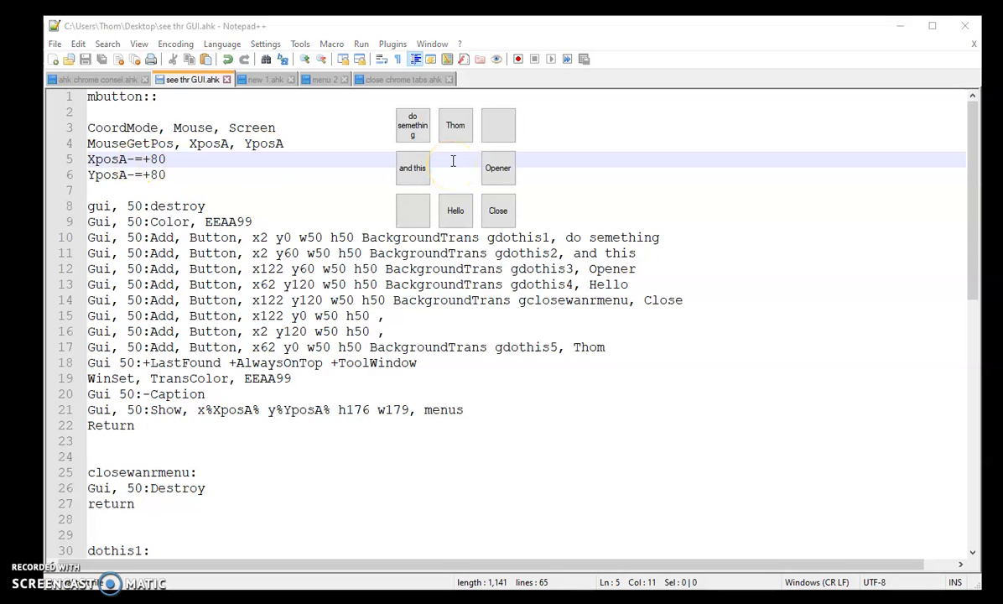
mouse_move(393, 108)
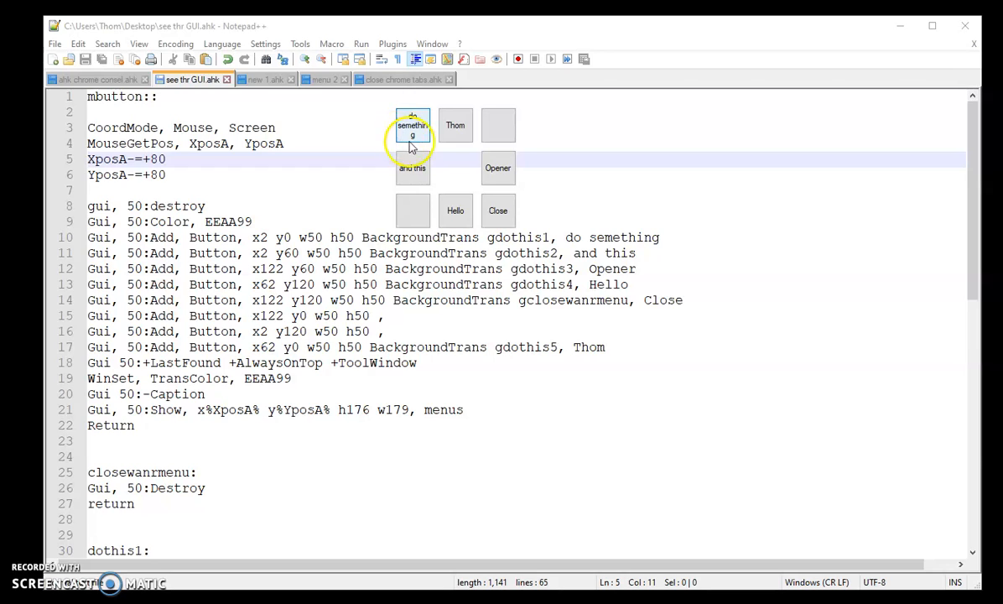
mouse_move(456, 168)
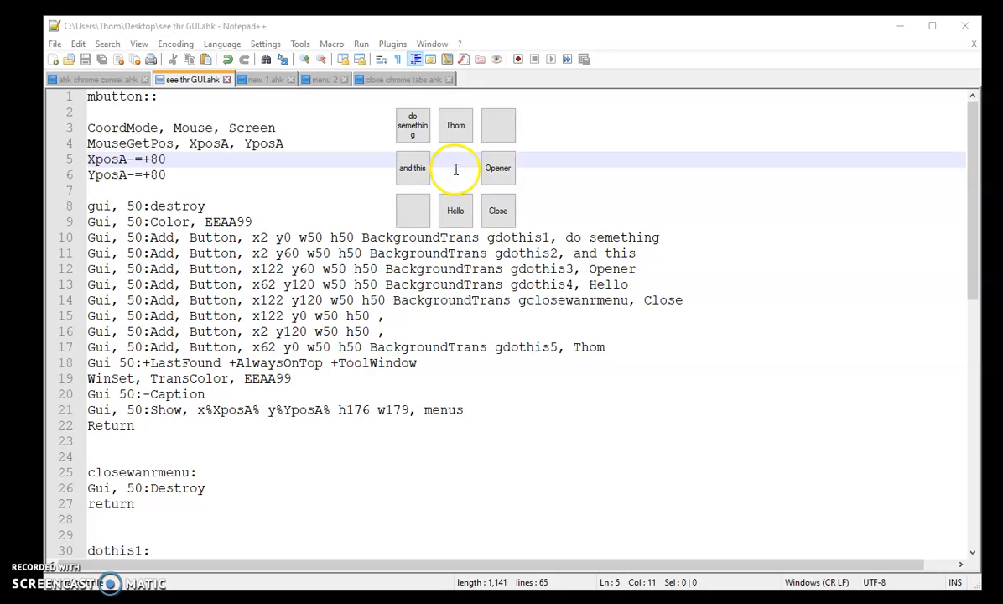
mouse_move(160, 175)
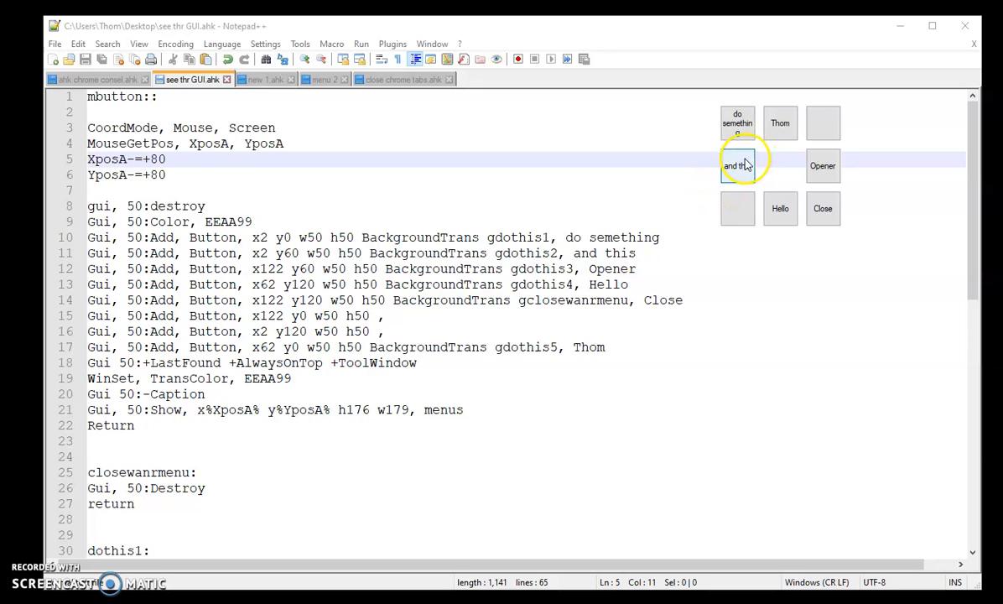
mouse_move(731, 88)
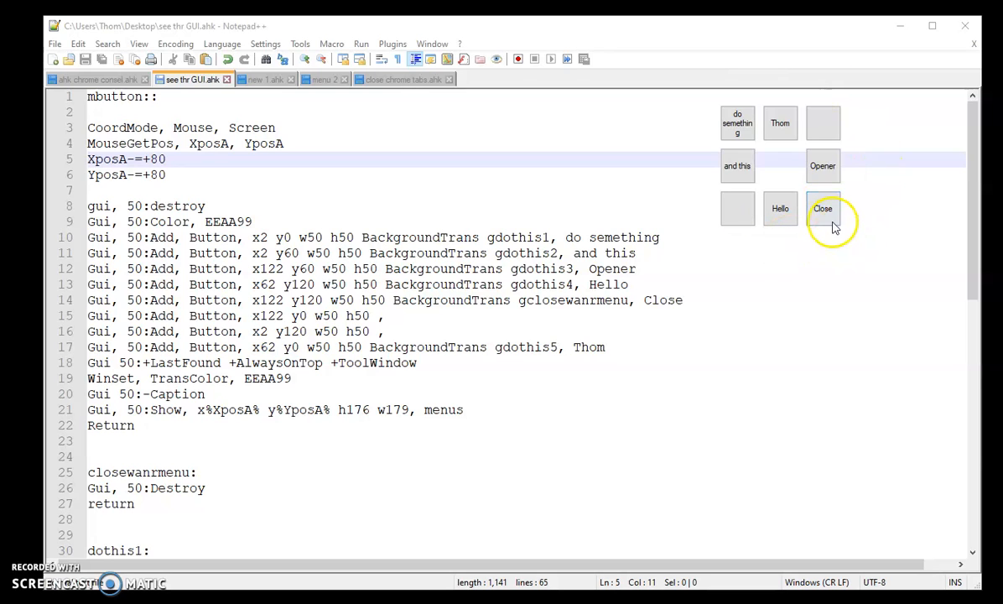
left_click(822, 208)
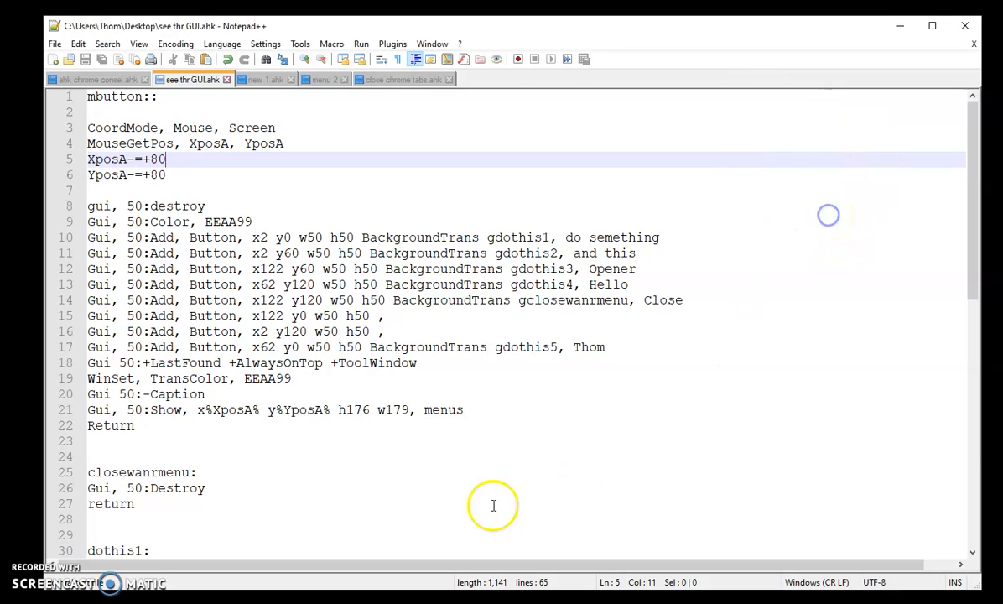
left_click(356, 204)
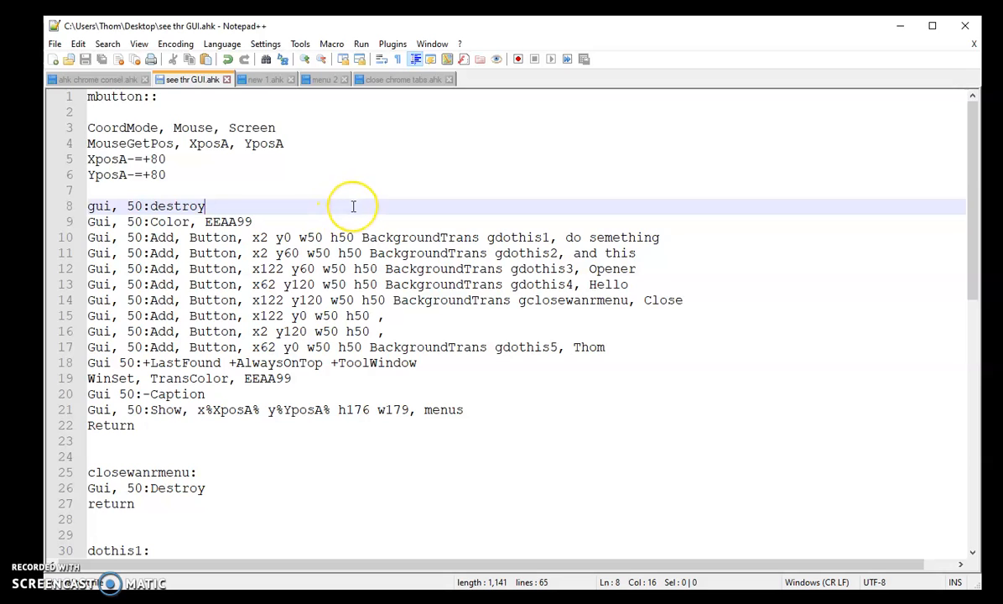
mouse_move(423, 201)
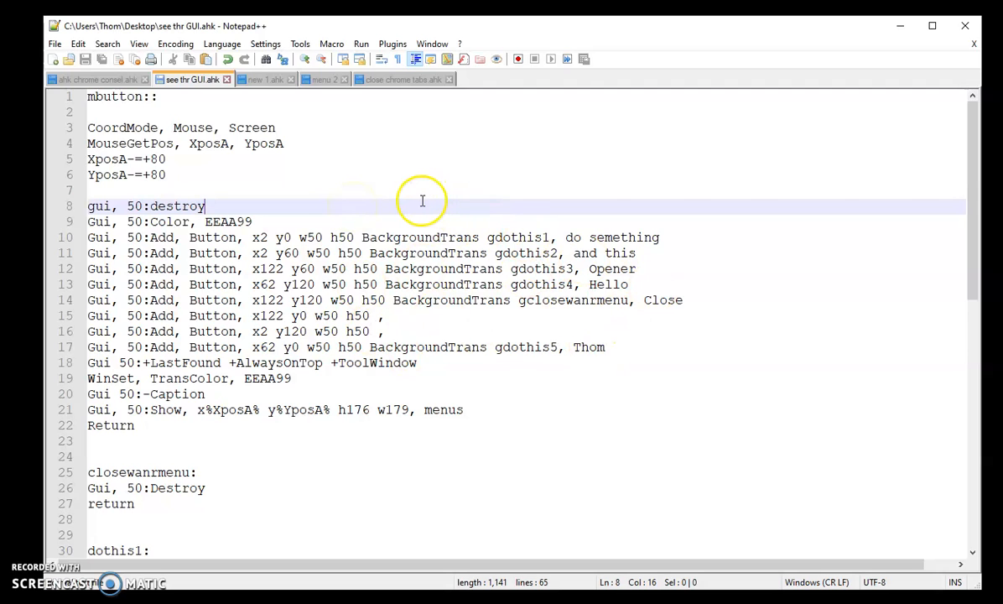
mouse_move(333, 195)
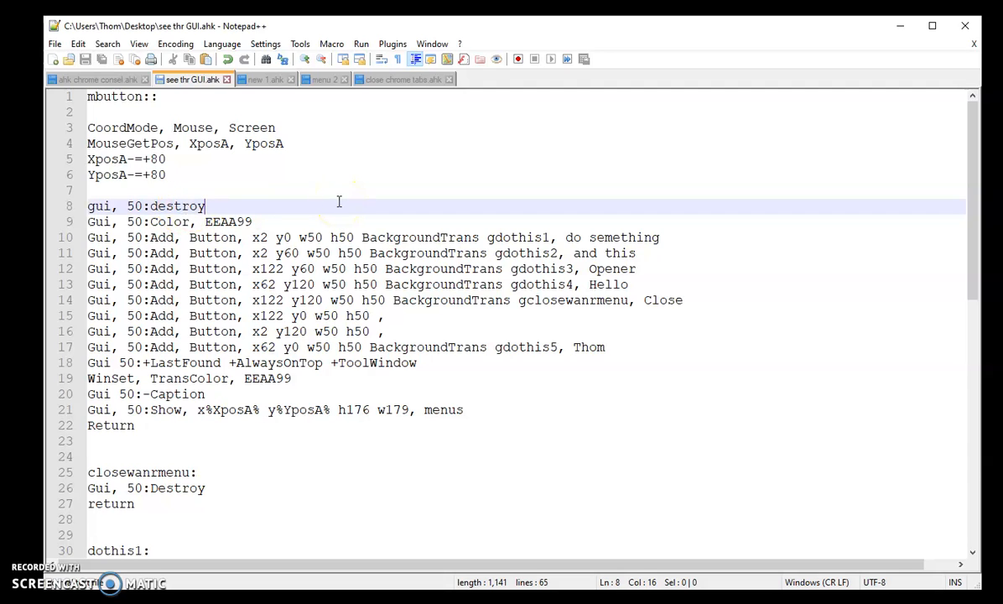
Review the EEAA99 colour value and the msgbox button 1 line of the GUI script
left_click(255, 221)
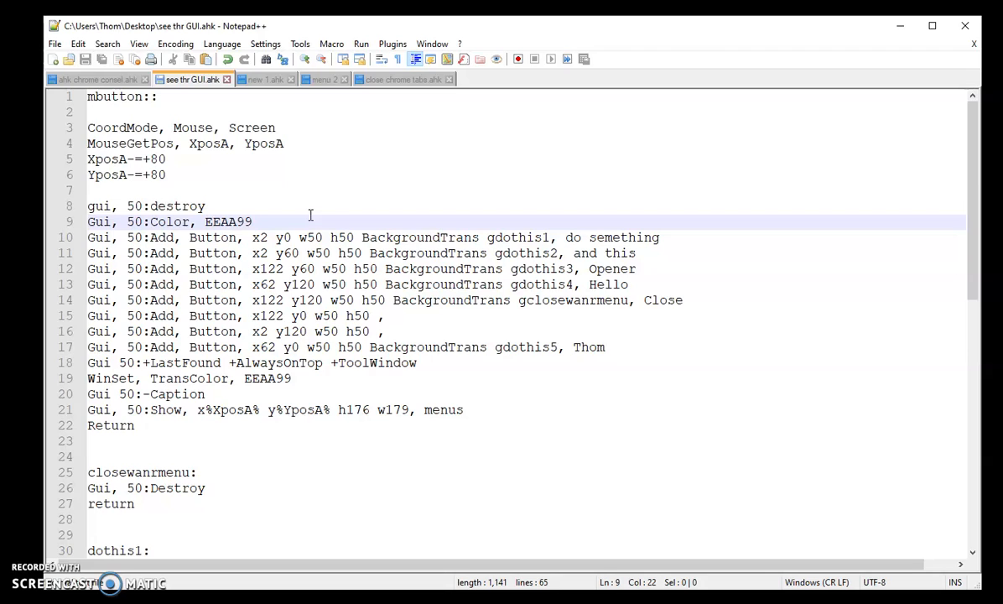
double_click(228, 221)
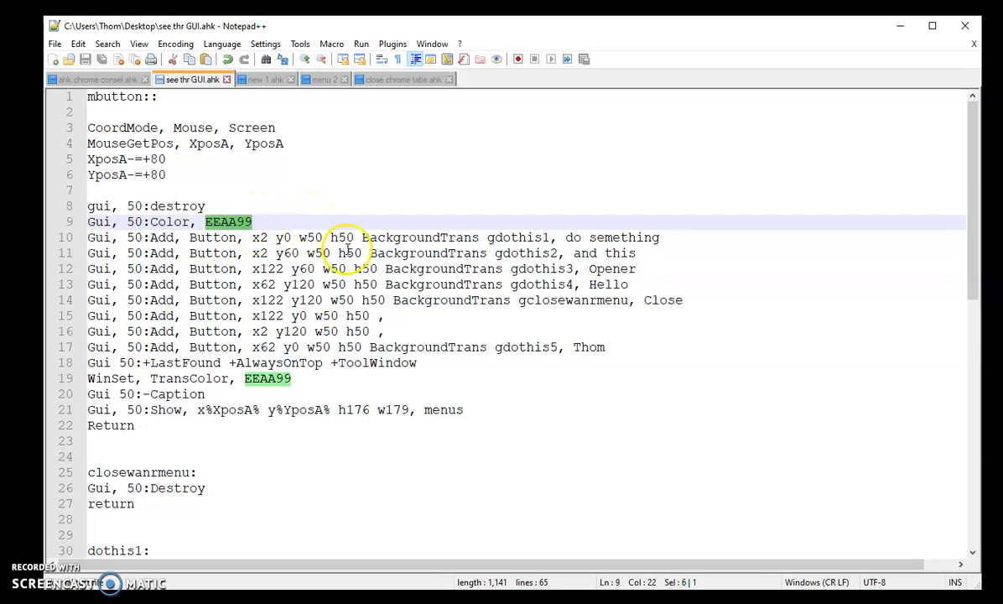
mouse_move(252, 237)
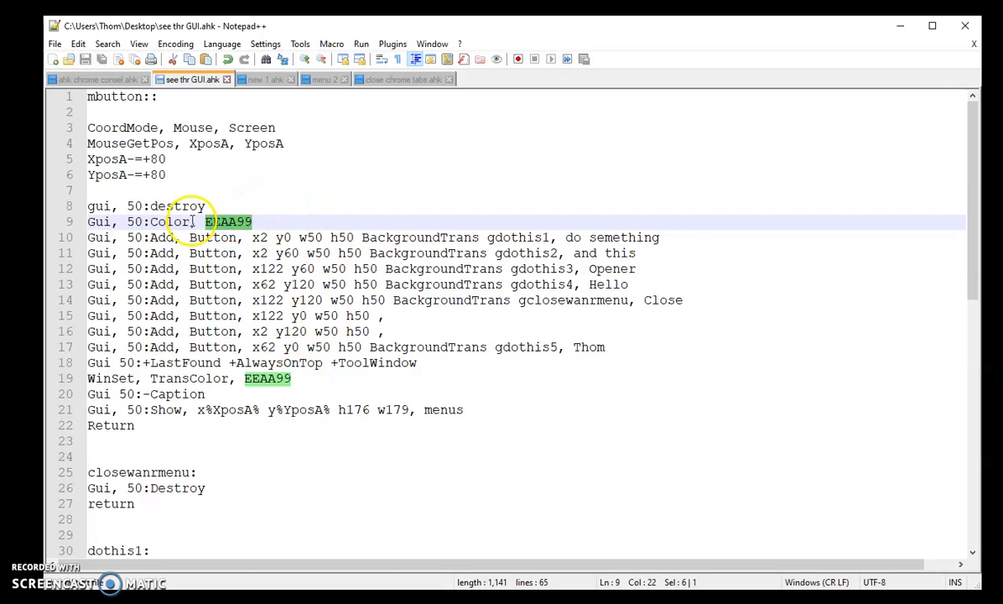
mouse_move(410, 182)
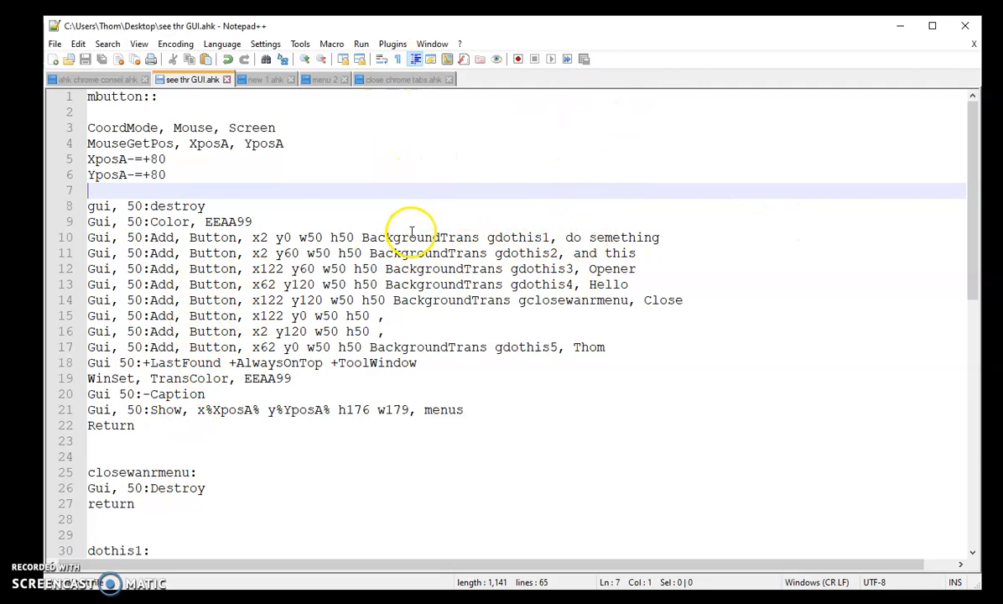
mouse_move(646, 199)
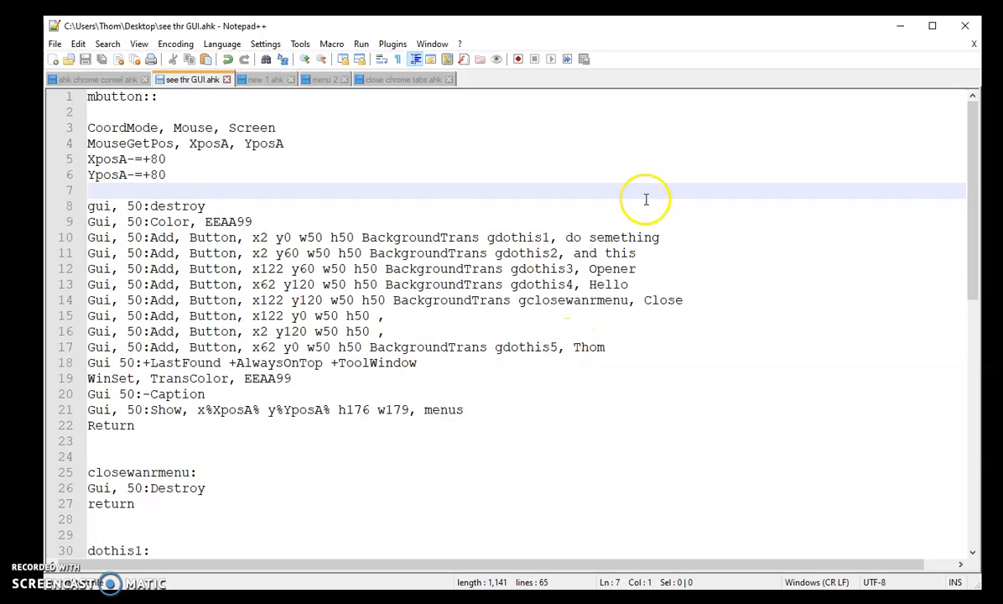
mouse_move(520, 239)
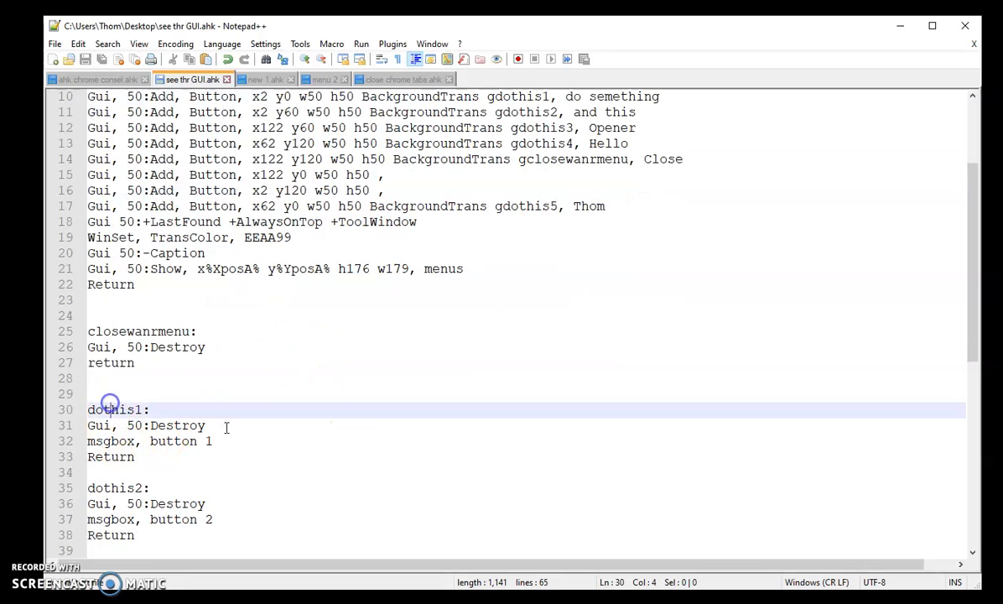
left_click(151, 410)
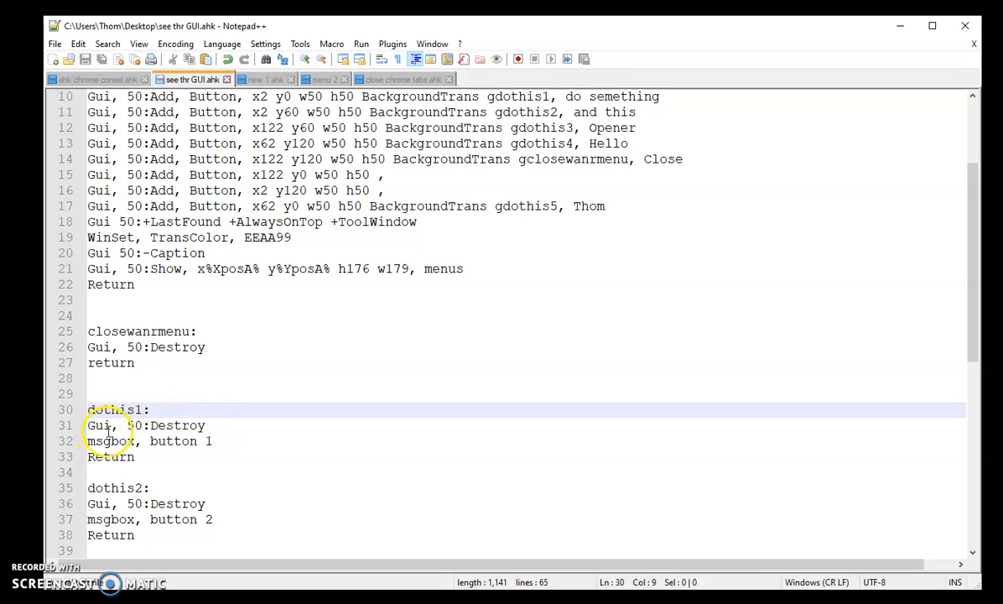
mouse_move(303, 404)
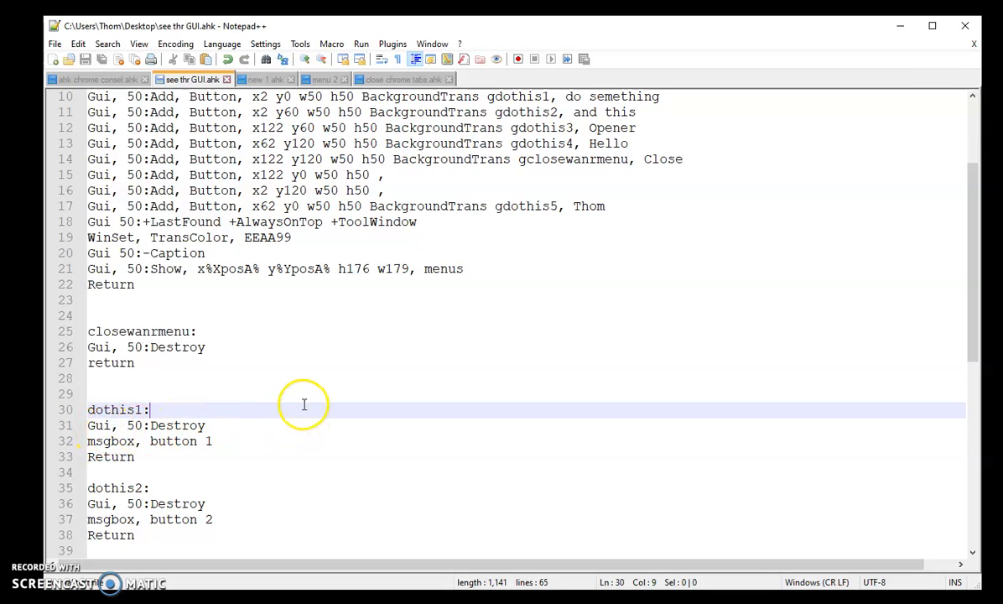
mouse_move(233, 448)
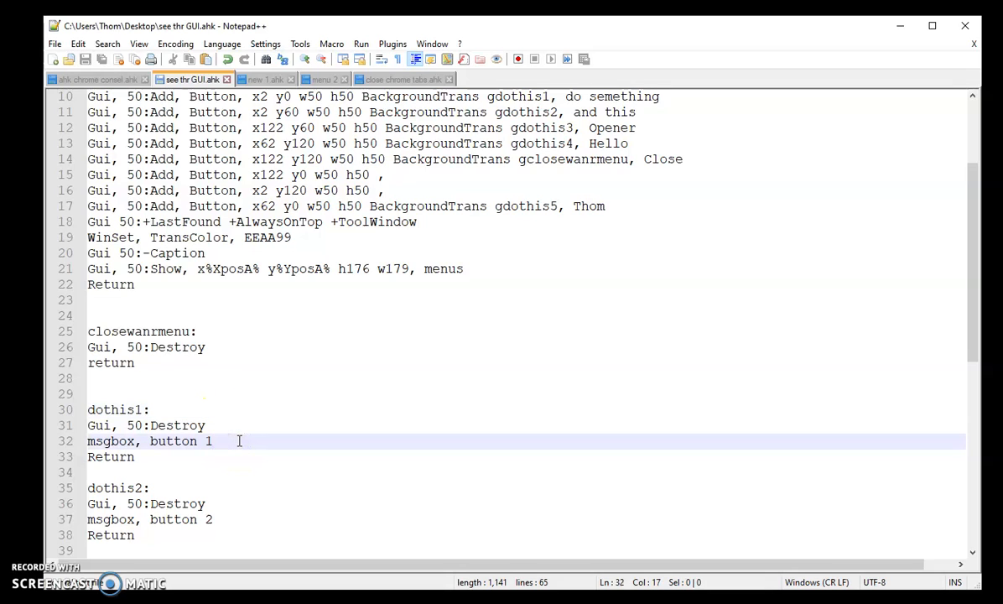
triple_click(151, 441)
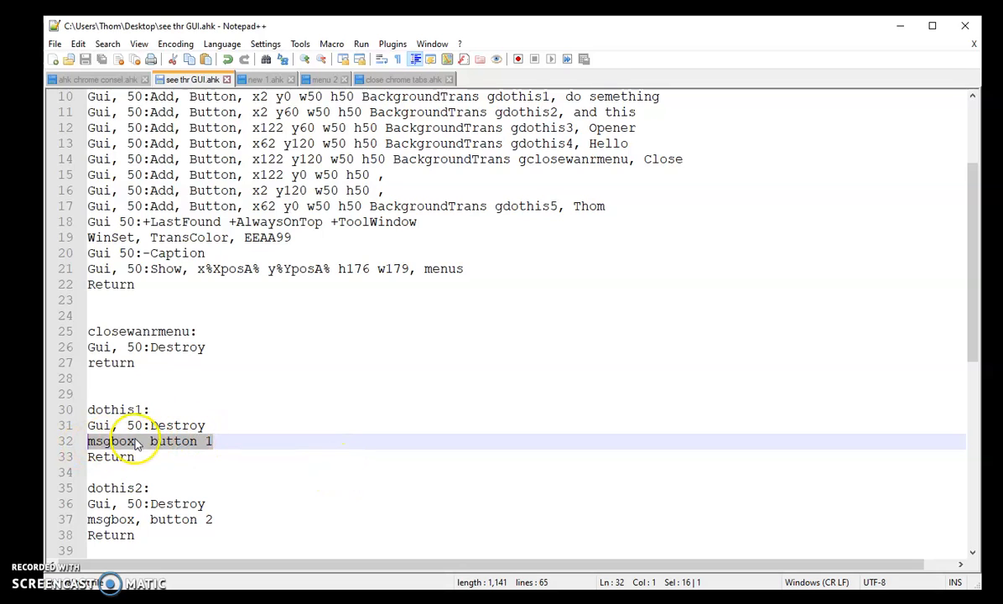
left_click(218, 440)
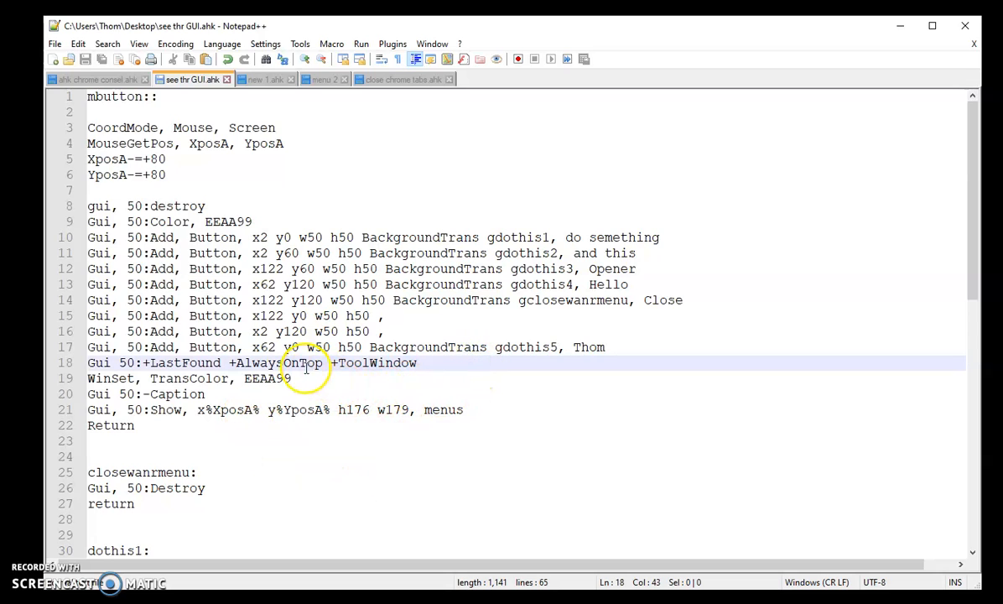
Check the AlwaysOnTop option, then close the floating transparent button panel again
double_click(278, 362)
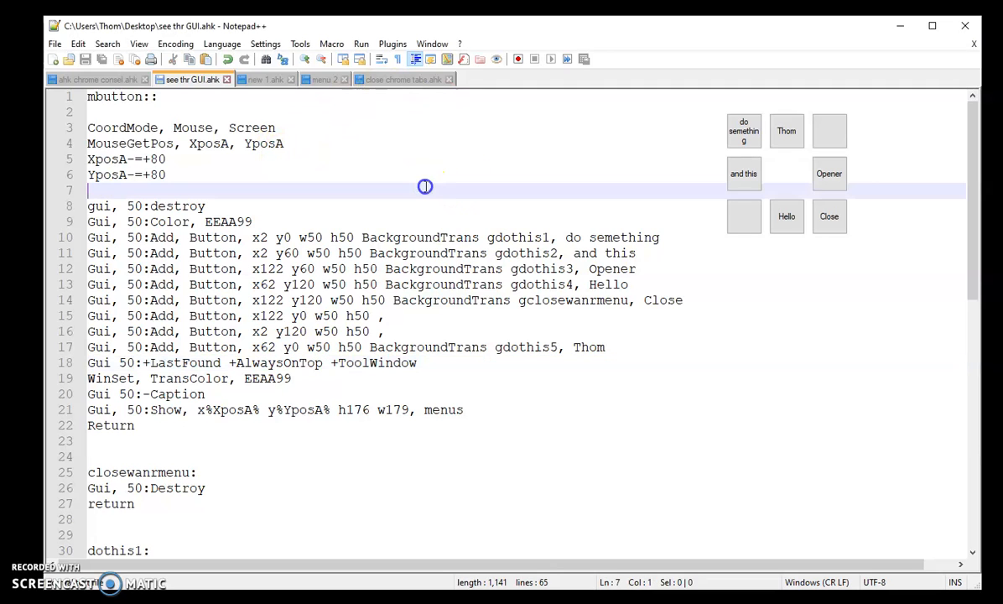
left_click(419, 299)
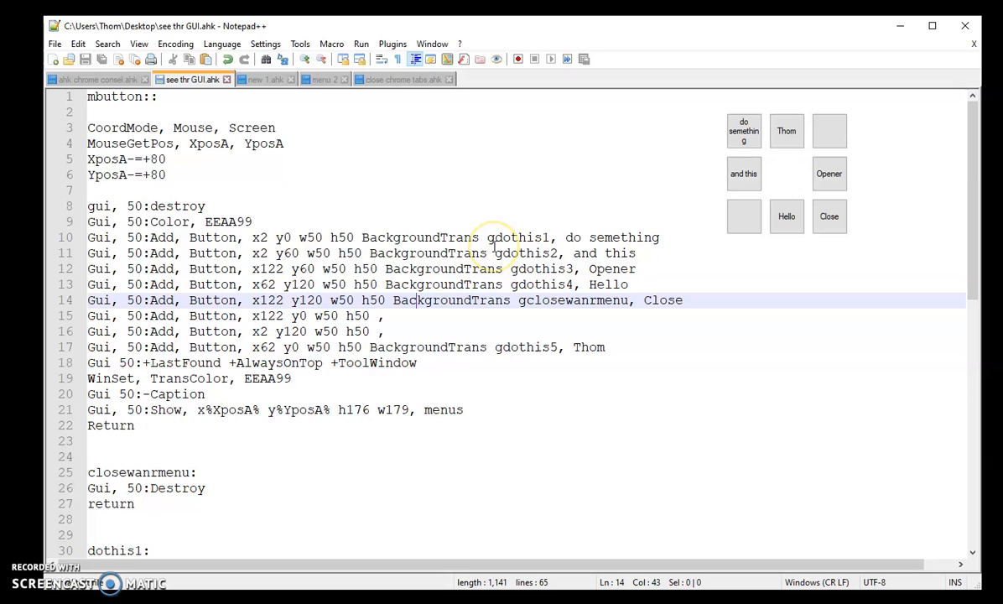
mouse_move(470, 251)
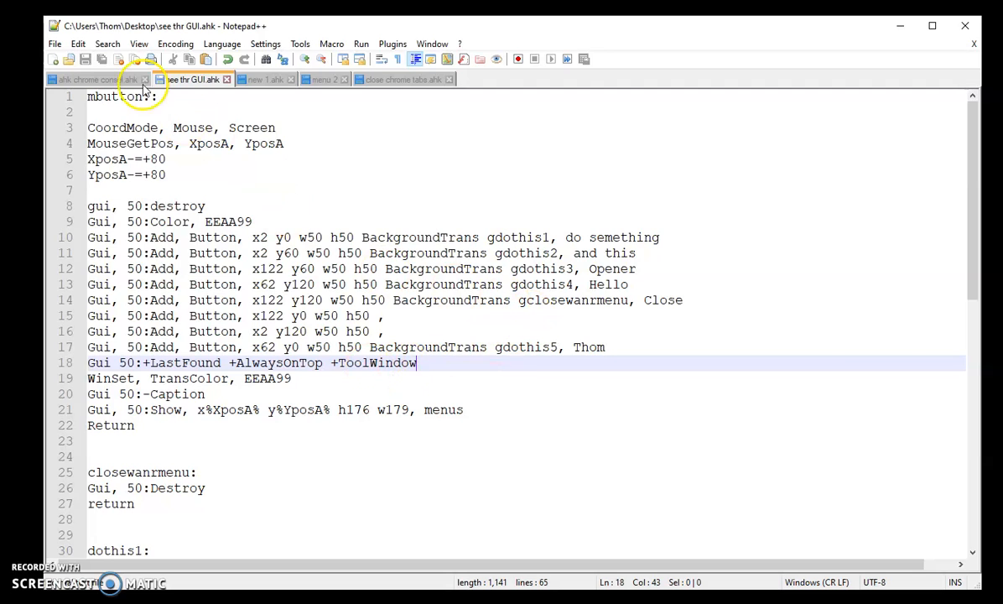
mouse_move(197, 25)
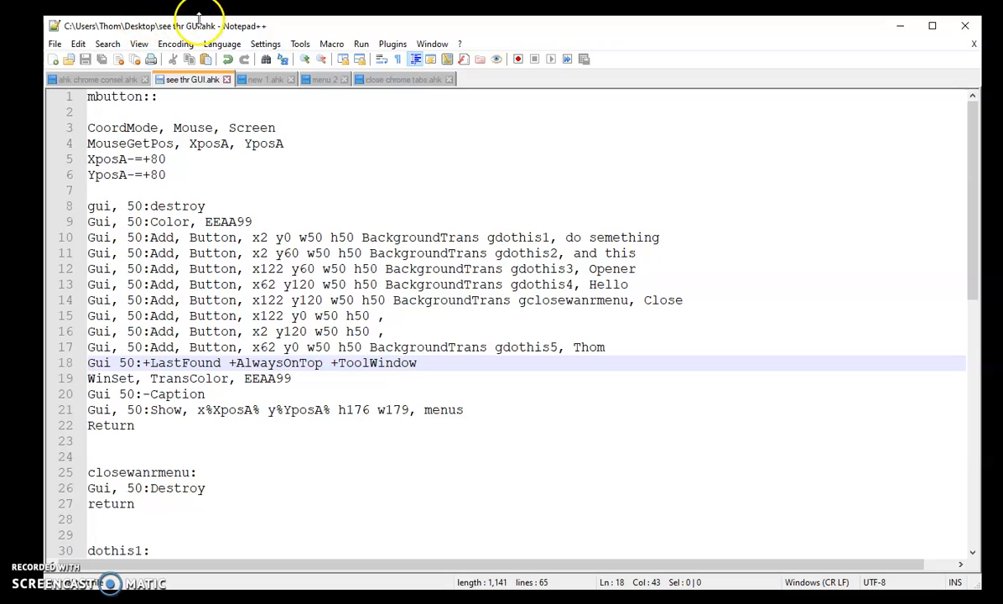
mouse_move(179, 30)
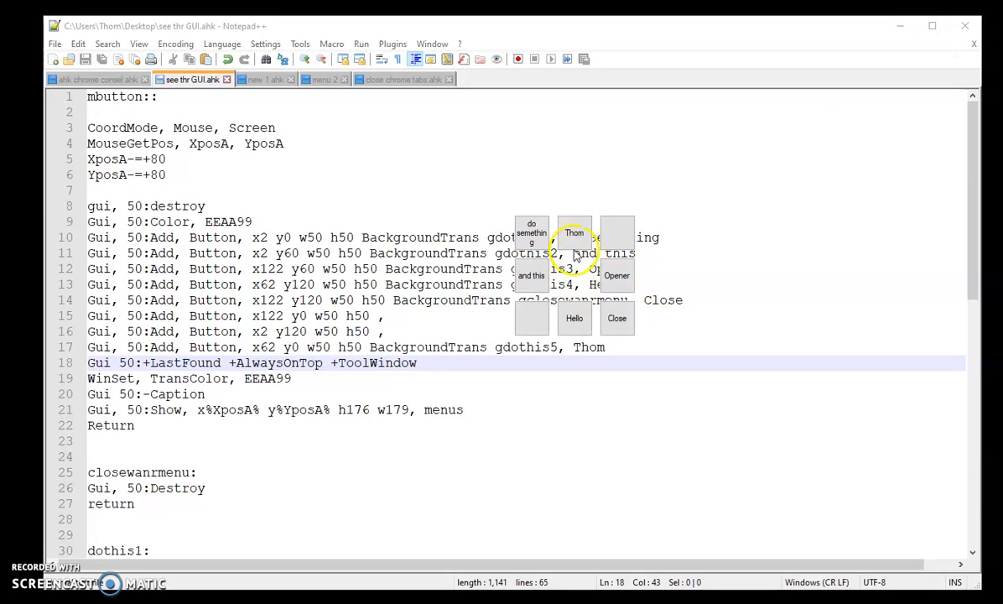
mouse_move(604, 198)
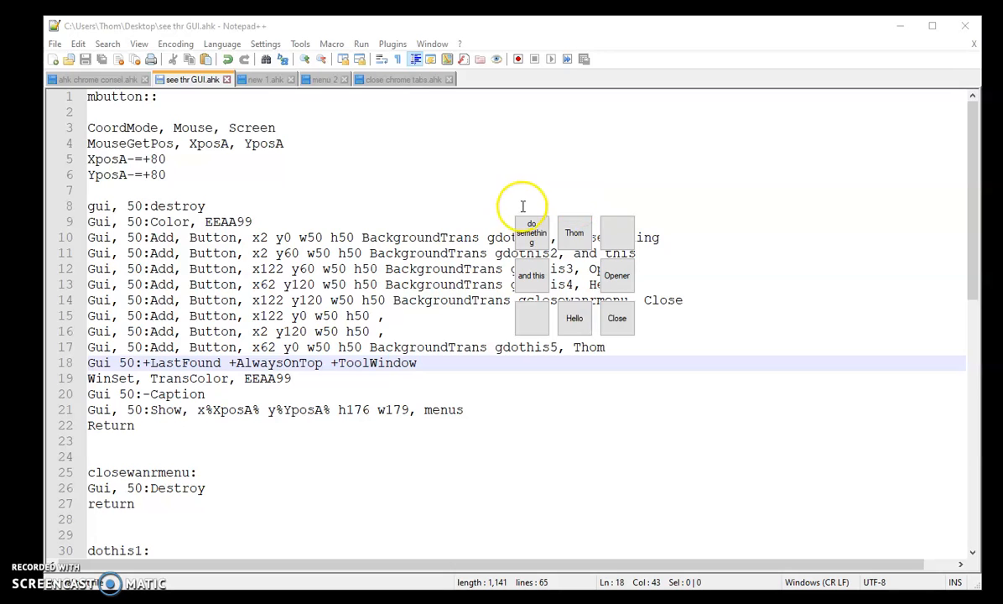
mouse_move(617, 322)
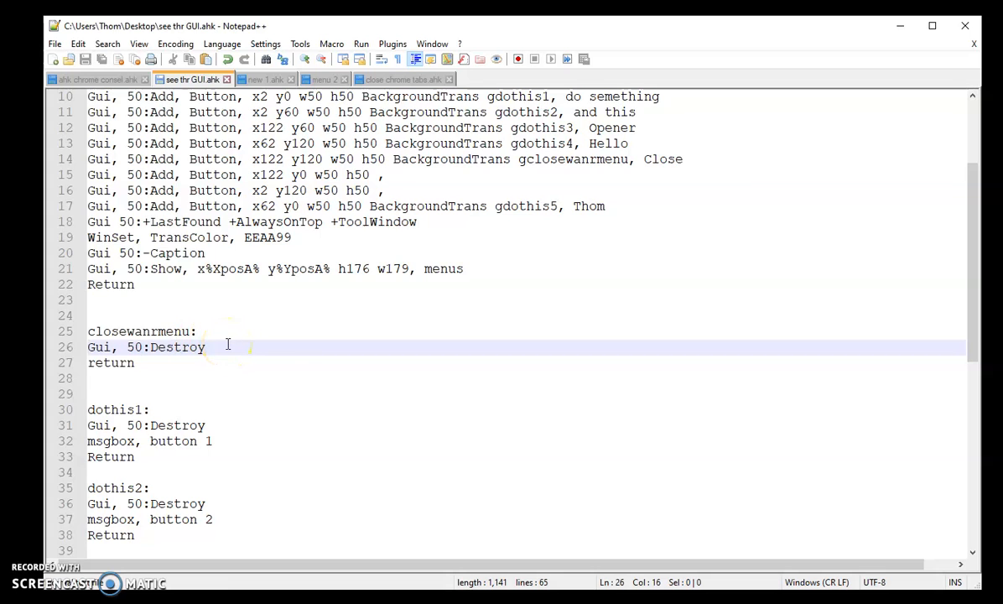
scroll("down", 3)
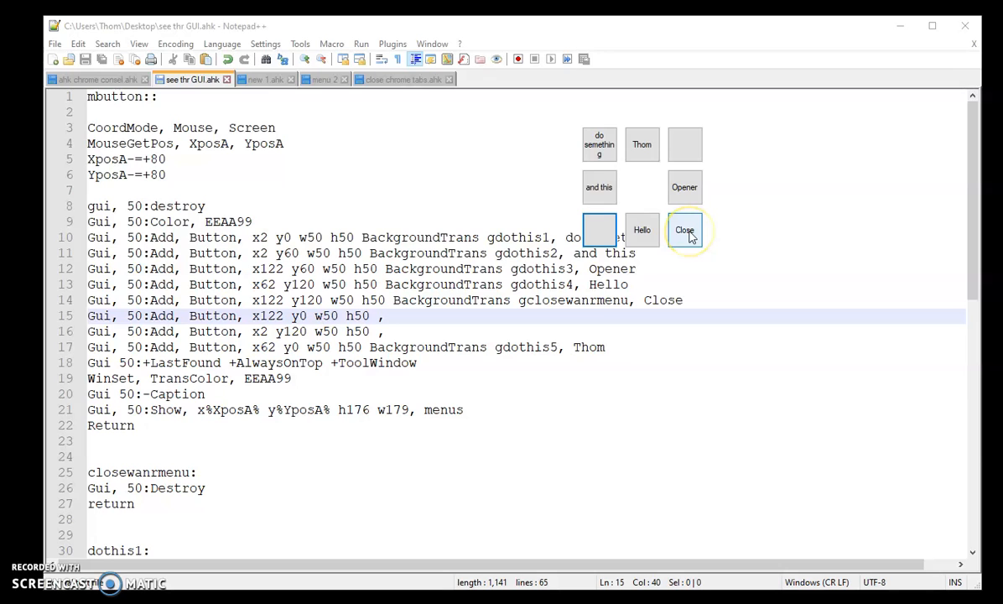
left_click(685, 230)
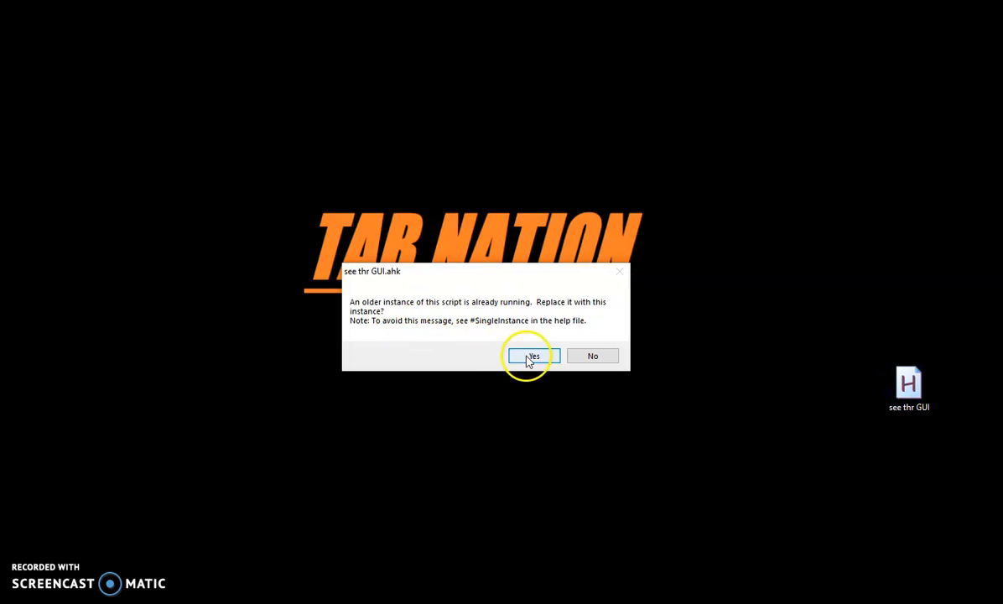
Accept replacing the running see thr GUI.ahk instance and return to the script in Notepad++
left_click(530, 355)
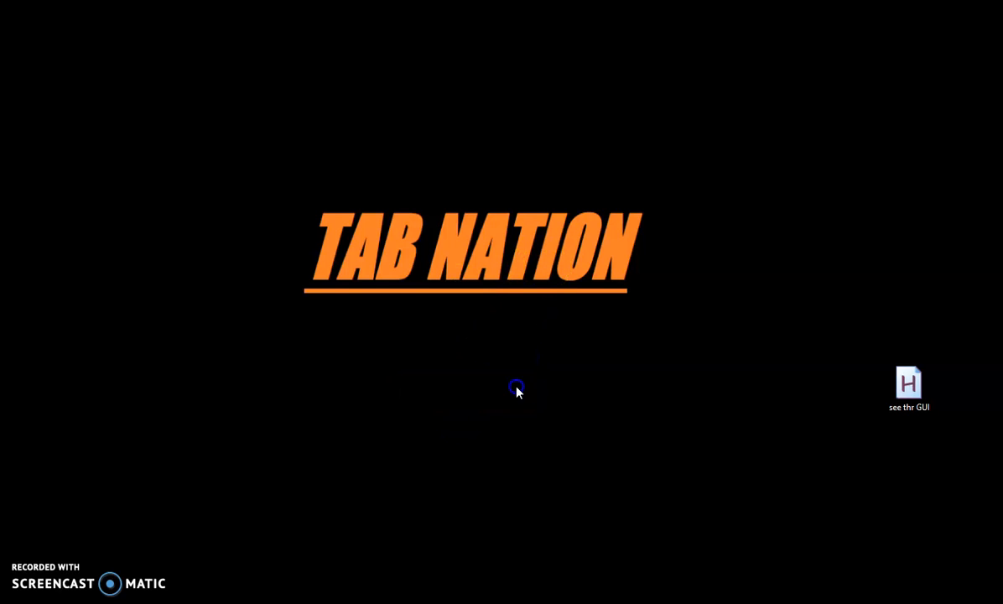
double_click(909, 383)
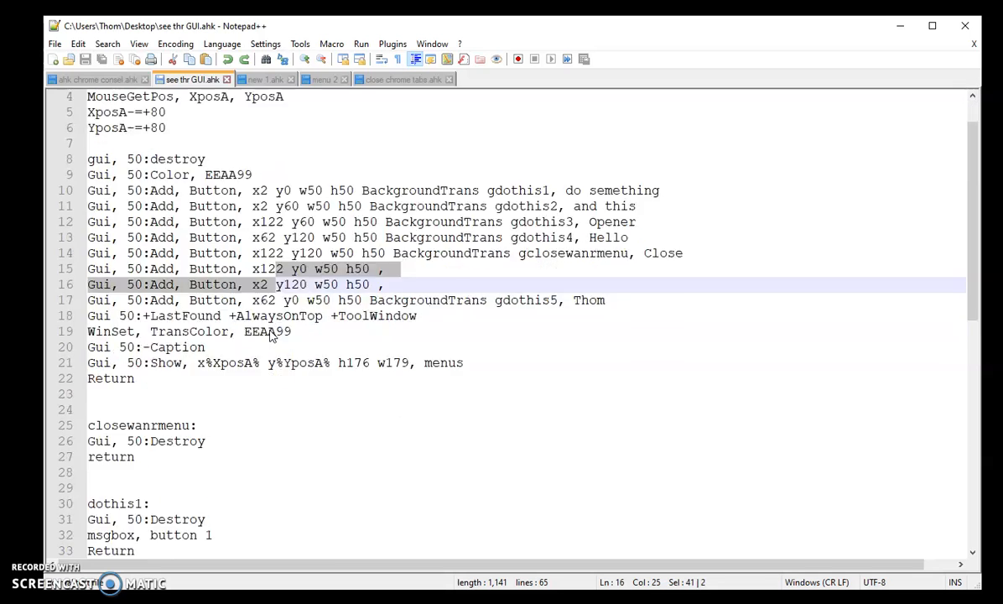
scroll("down", 3)
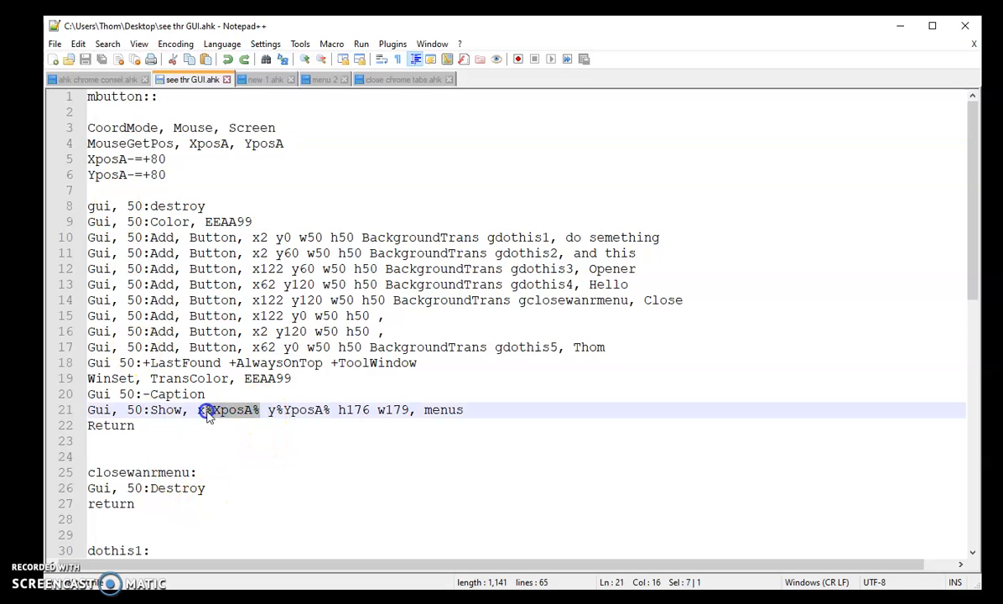
type("x0")
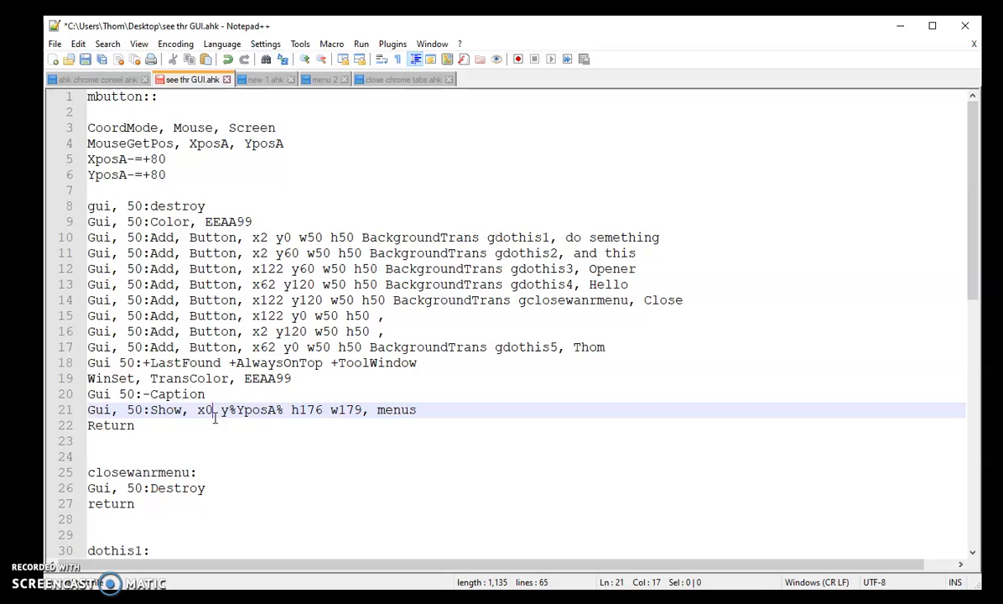
double_click(237, 410)
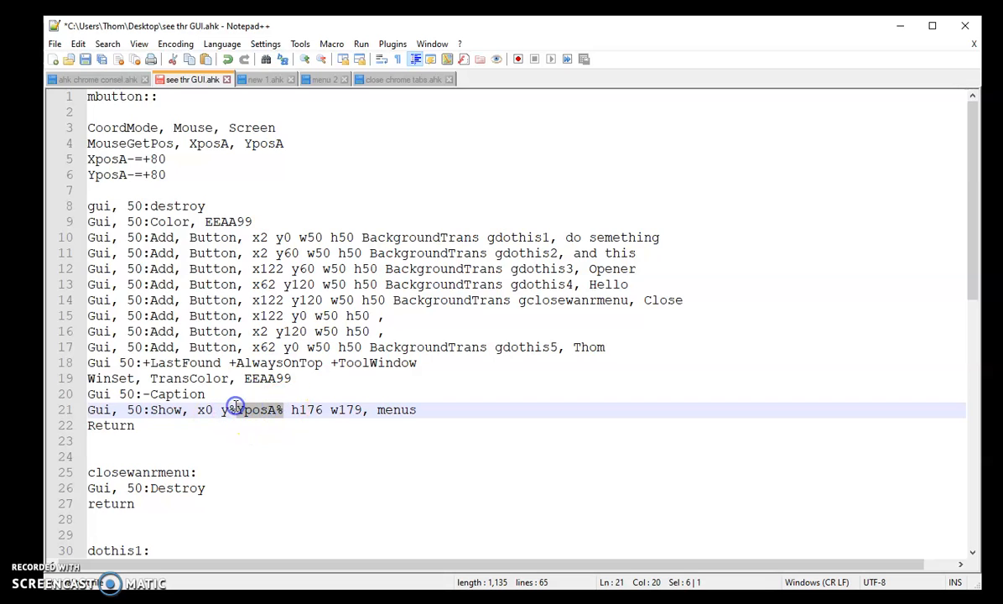
key("Delete")
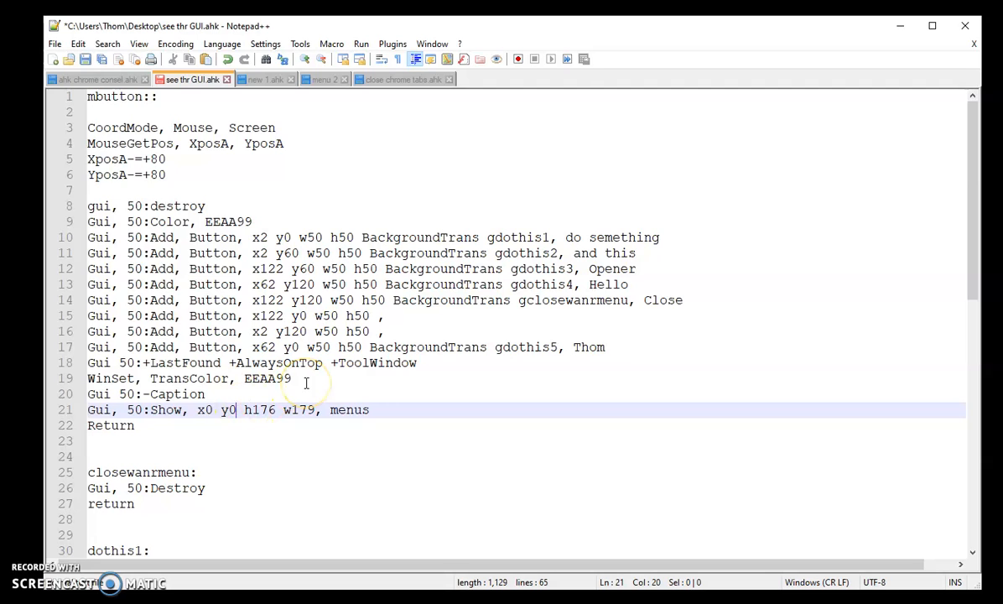
mouse_move(314, 362)
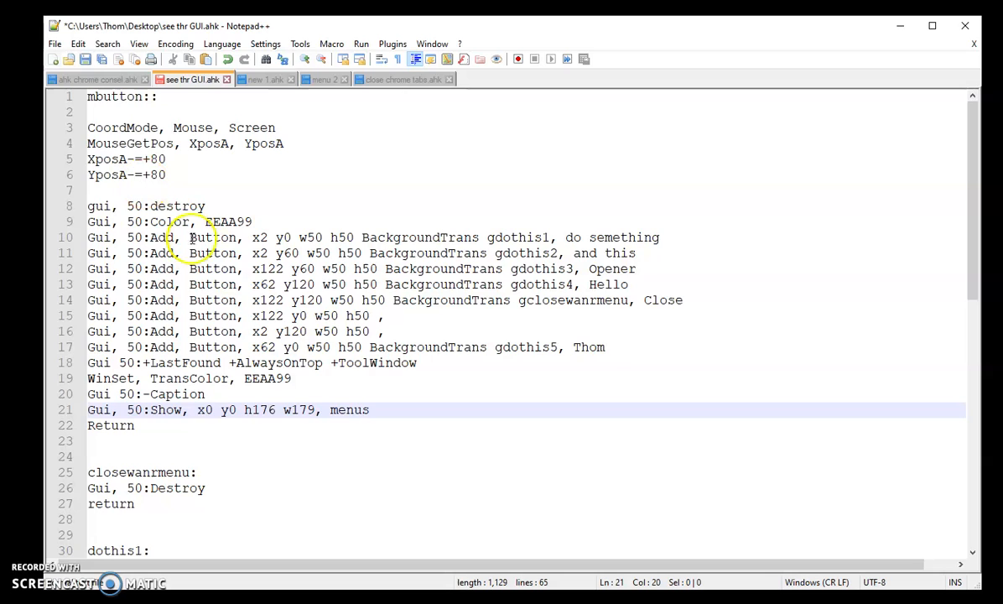
type("%YposA%")
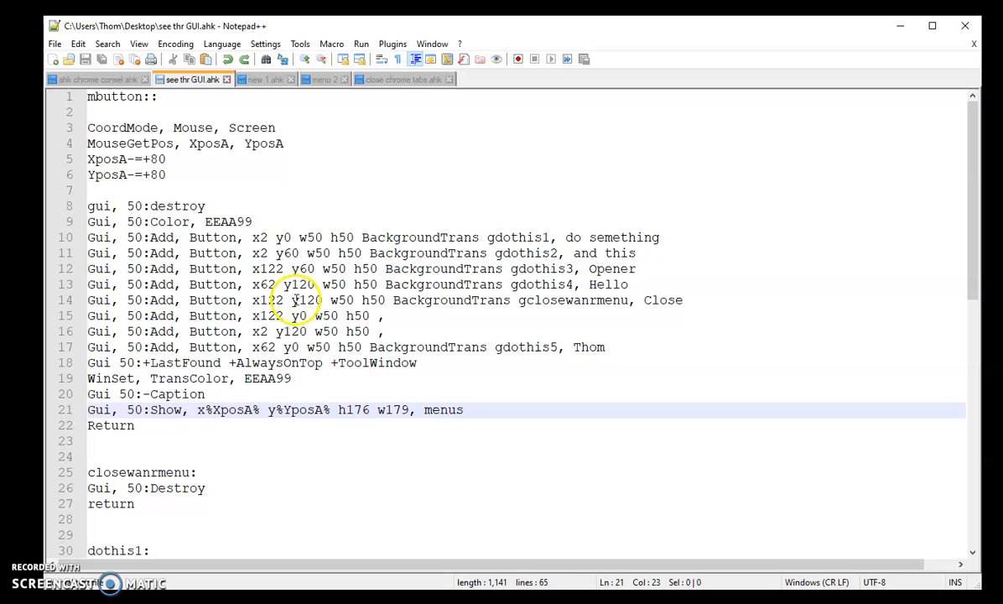
left_click(265, 79)
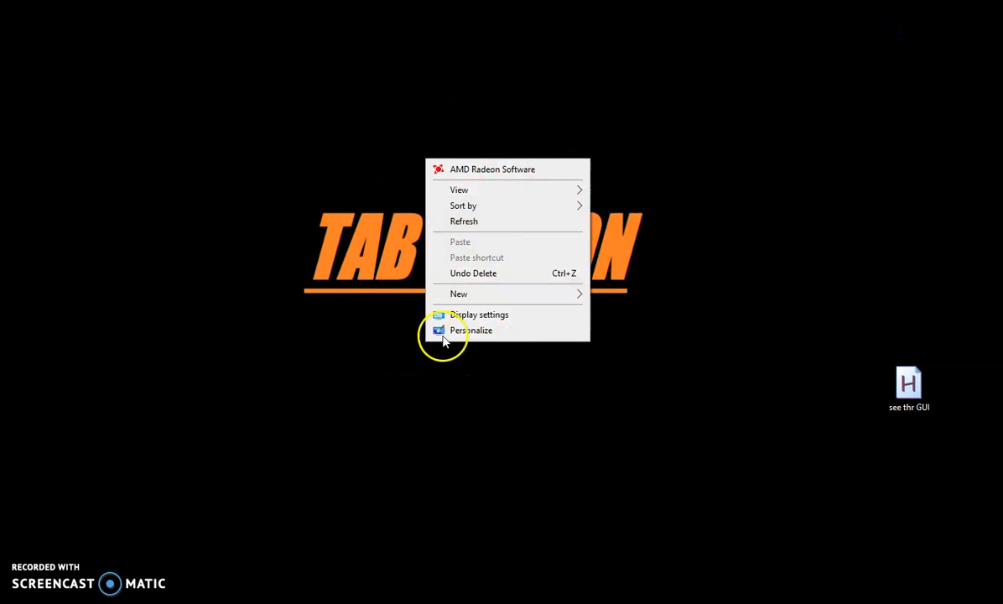
Dismiss the desktop context menu before switching to the new 1.ahk tab
left_click(473, 329)
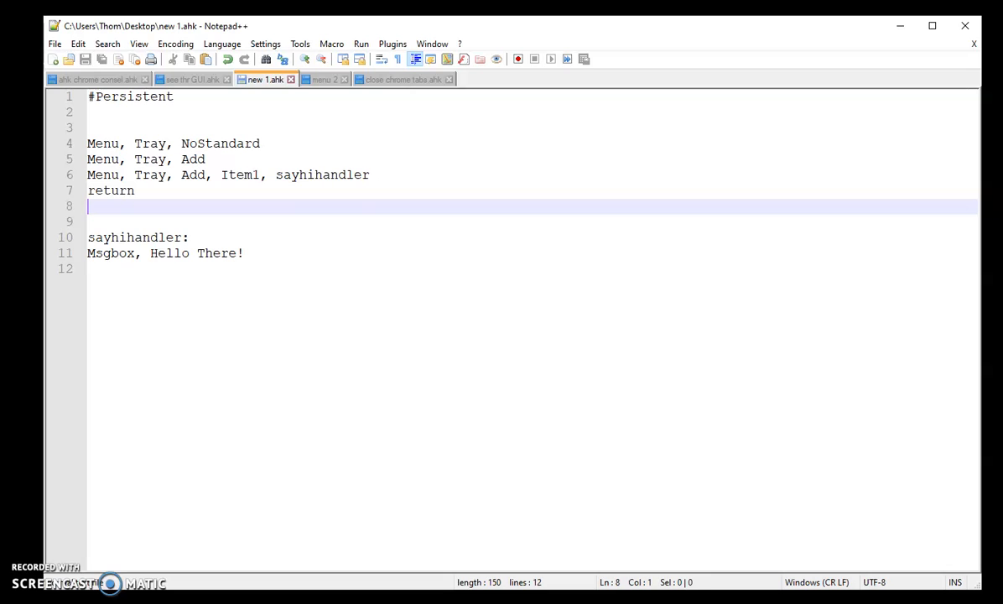
Exit the running AutoHotkey script from its hidden tray icon menu
left_click(190, 238)
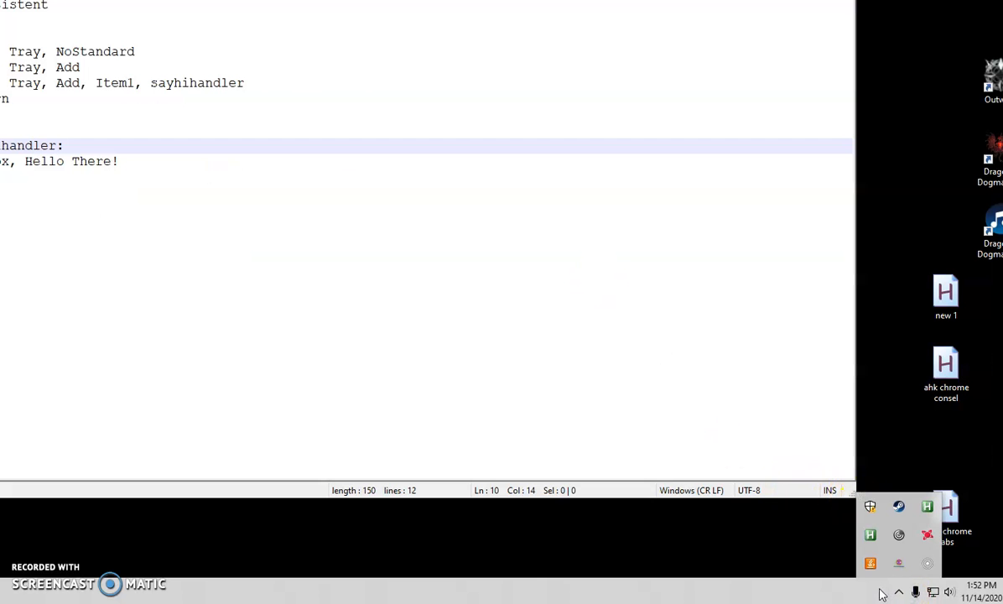
mouse_move(925, 512)
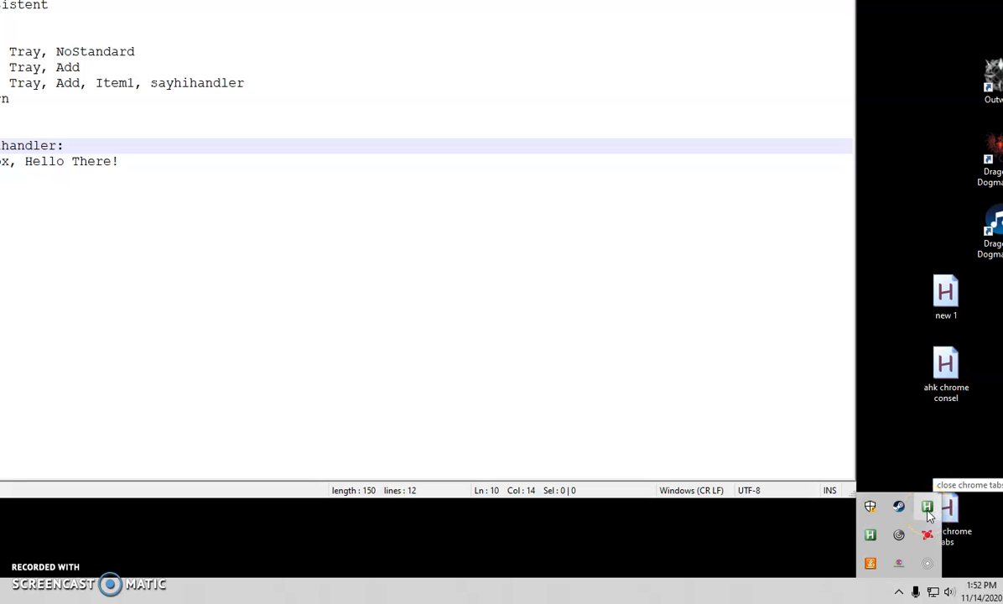
right_click(923, 510)
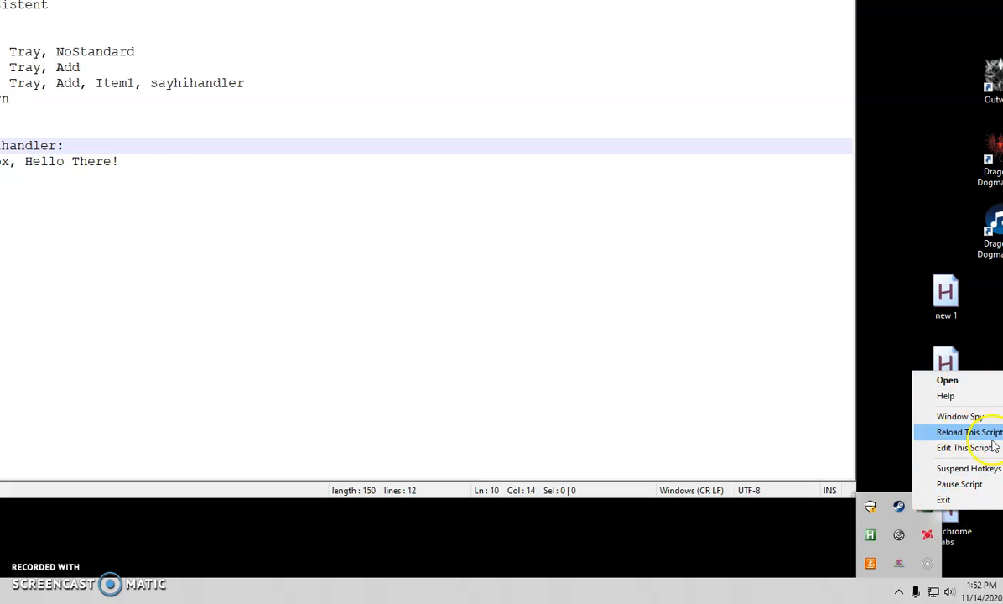
mouse_move(946, 499)
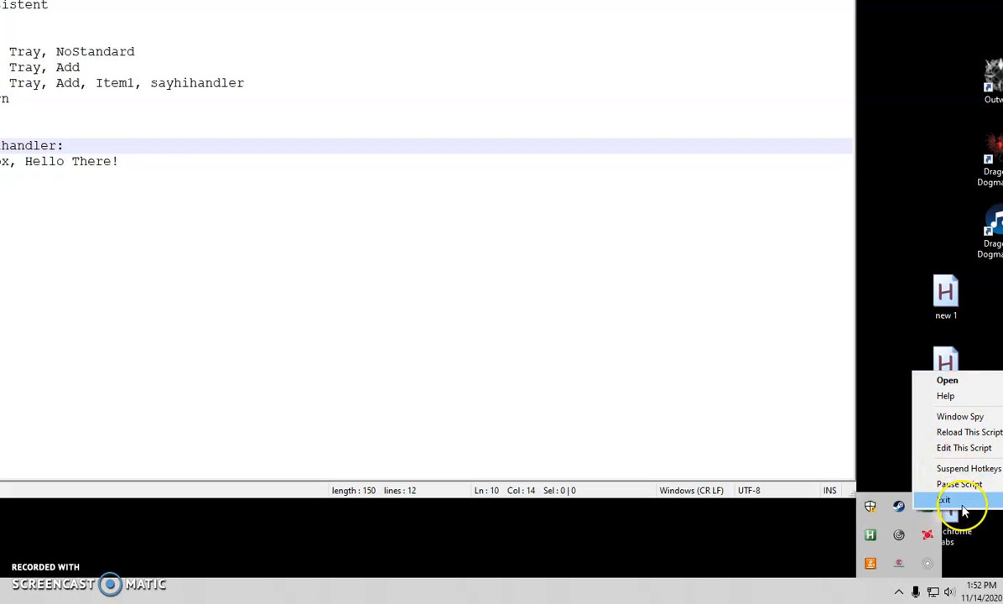
left_click(963, 500)
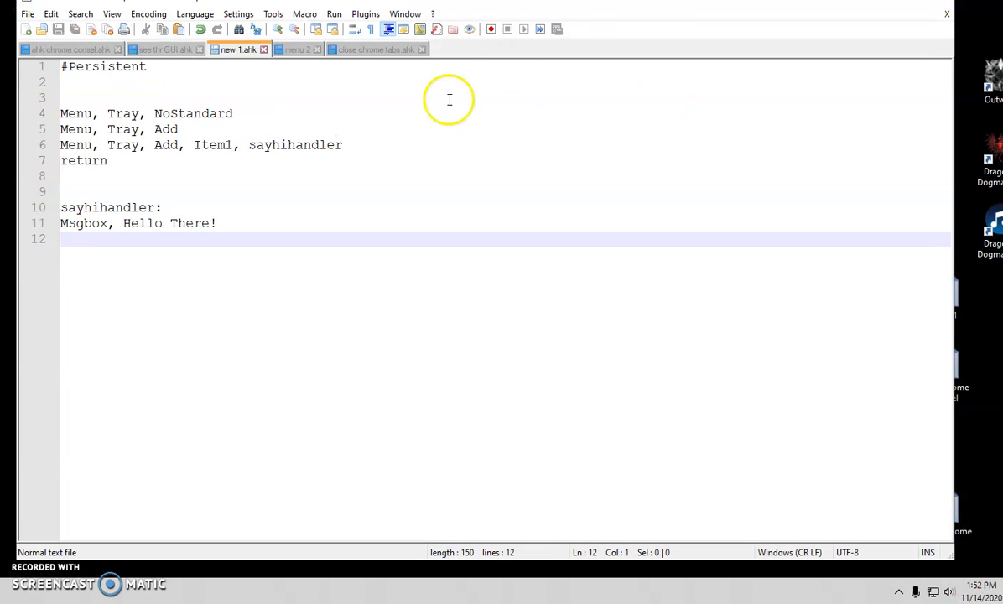
mouse_move(76, 115)
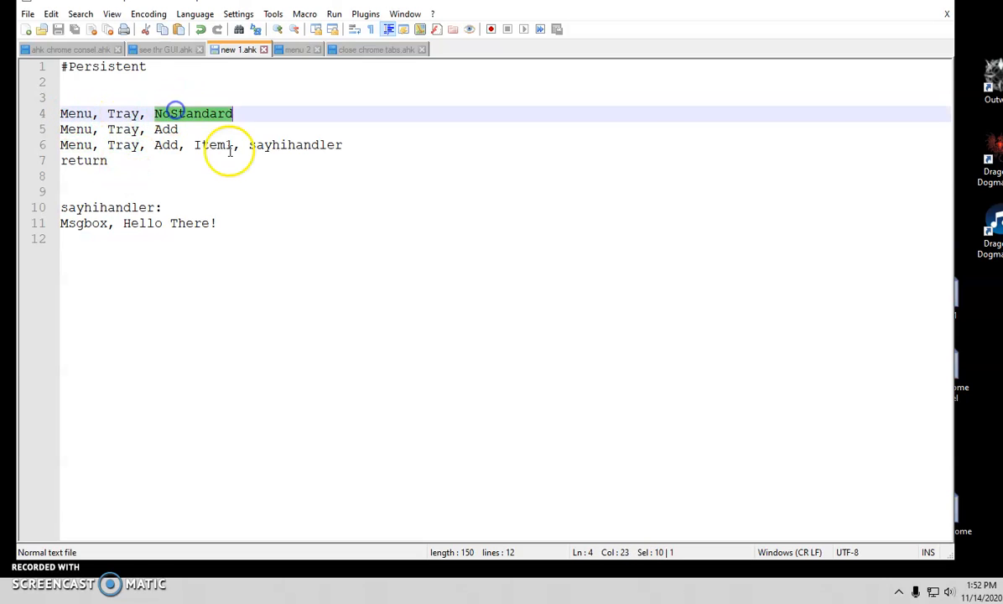
mouse_move(897, 587)
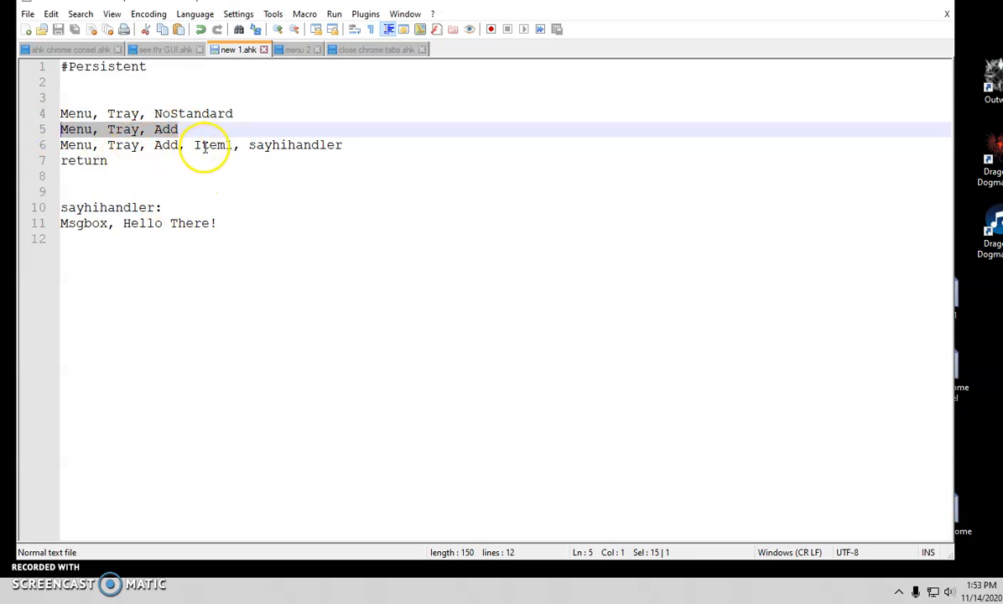
Point out the Item1 entry name and its sayhihandler routine on the Menu, Tray, Add line
double_click(212, 144)
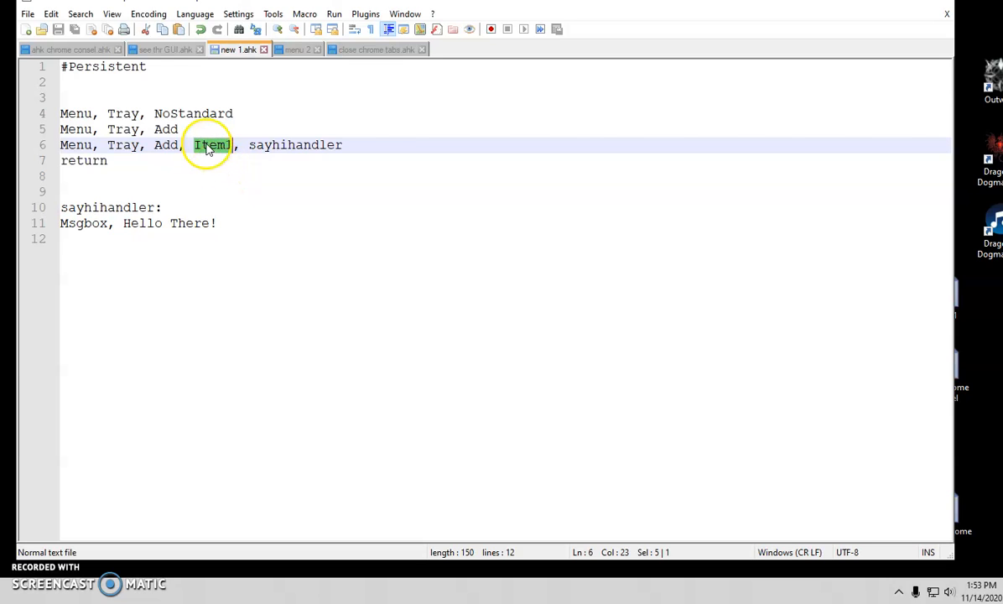
mouse_move(260, 183)
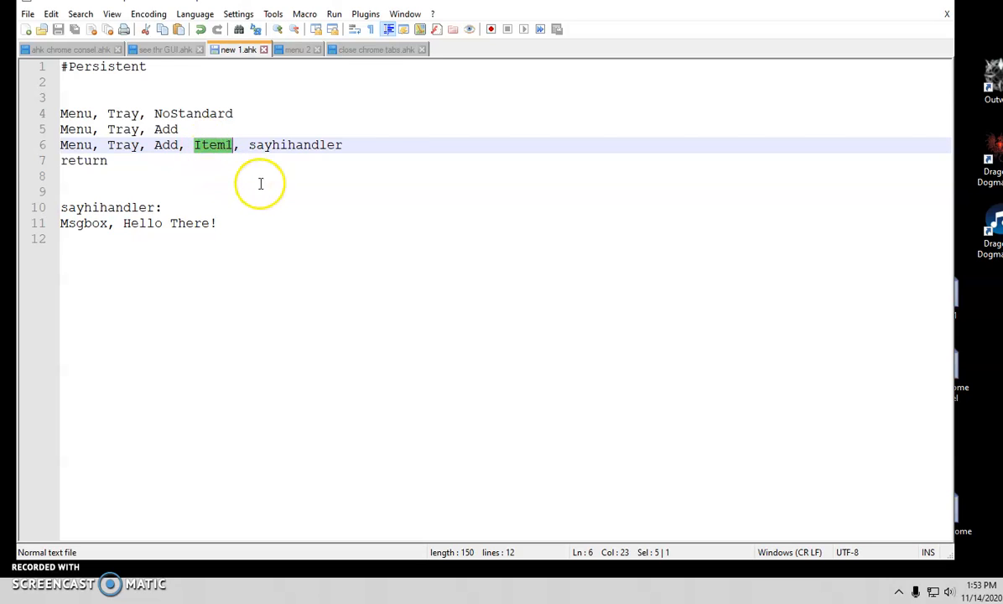
double_click(295, 145)
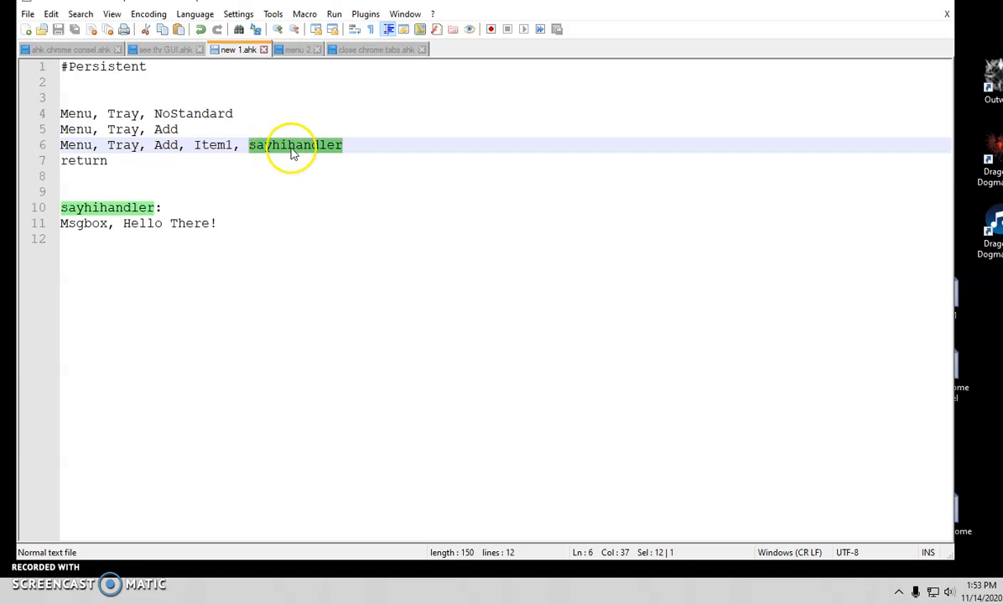
mouse_move(319, 151)
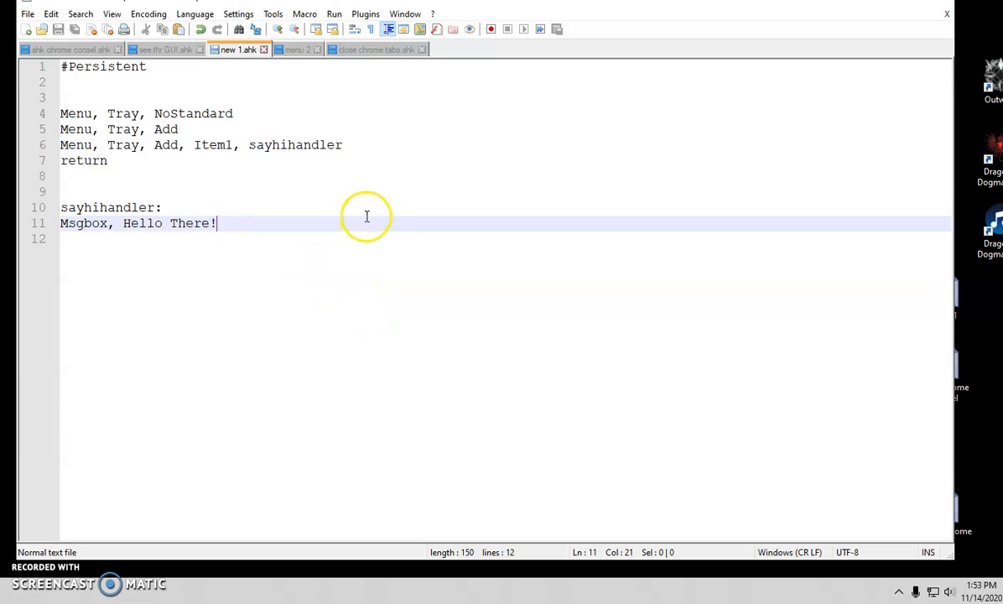
mouse_move(892, 590)
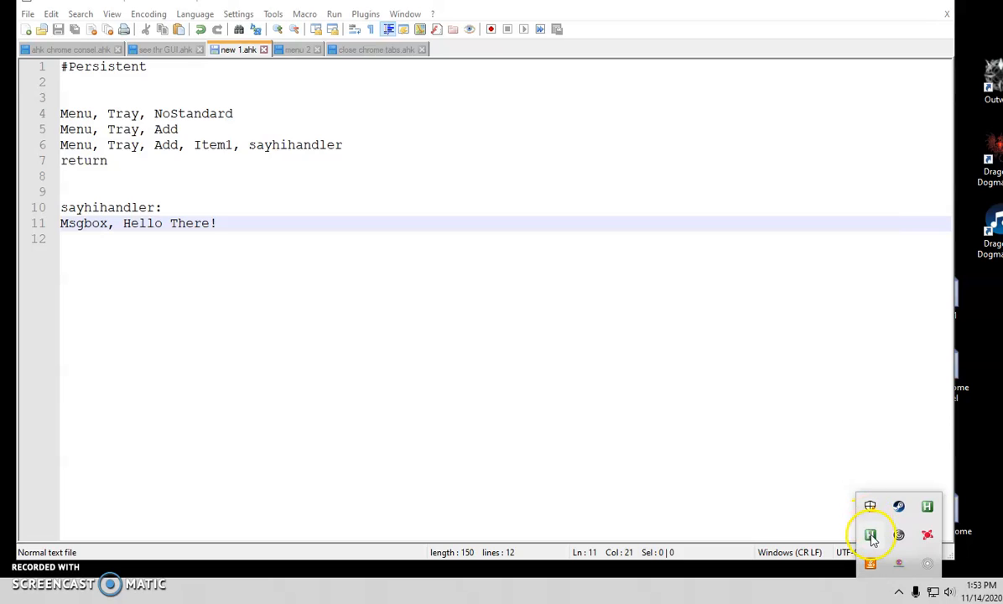
mouse_move(933, 507)
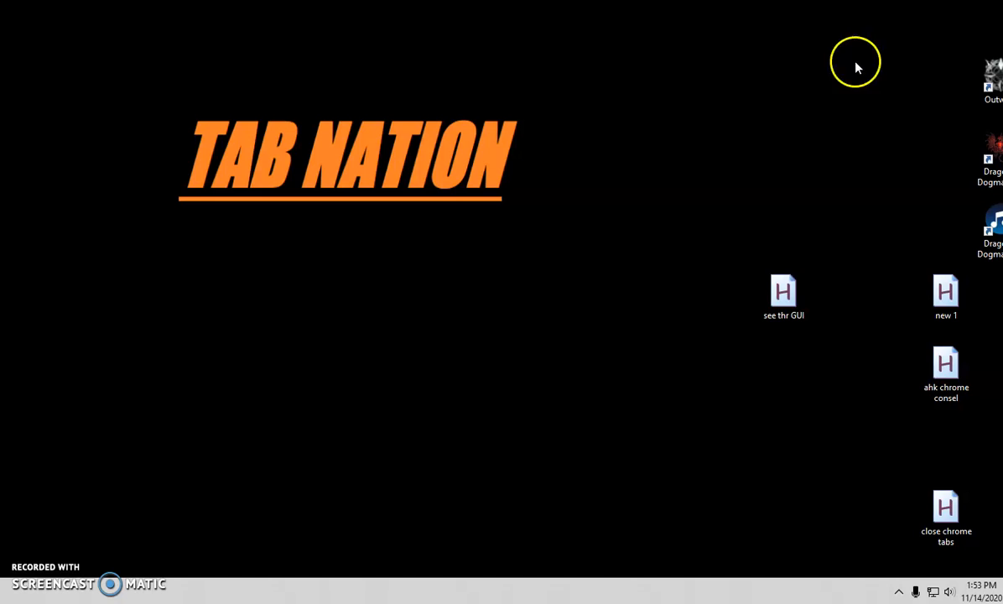
mouse_move(812, 399)
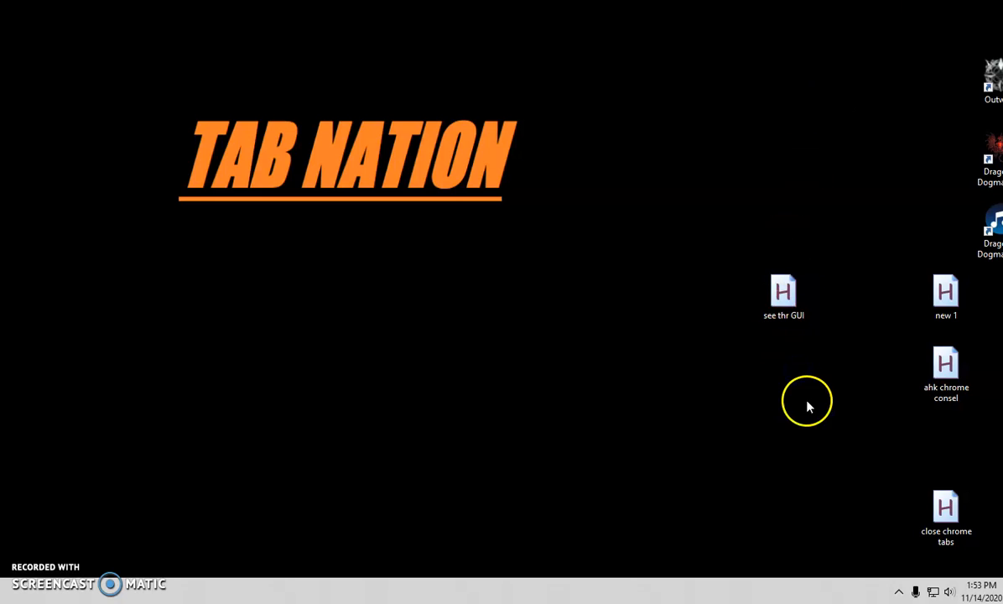
Run the Item1 tray entry and dismiss its Hello There! message box
left_click(946, 297)
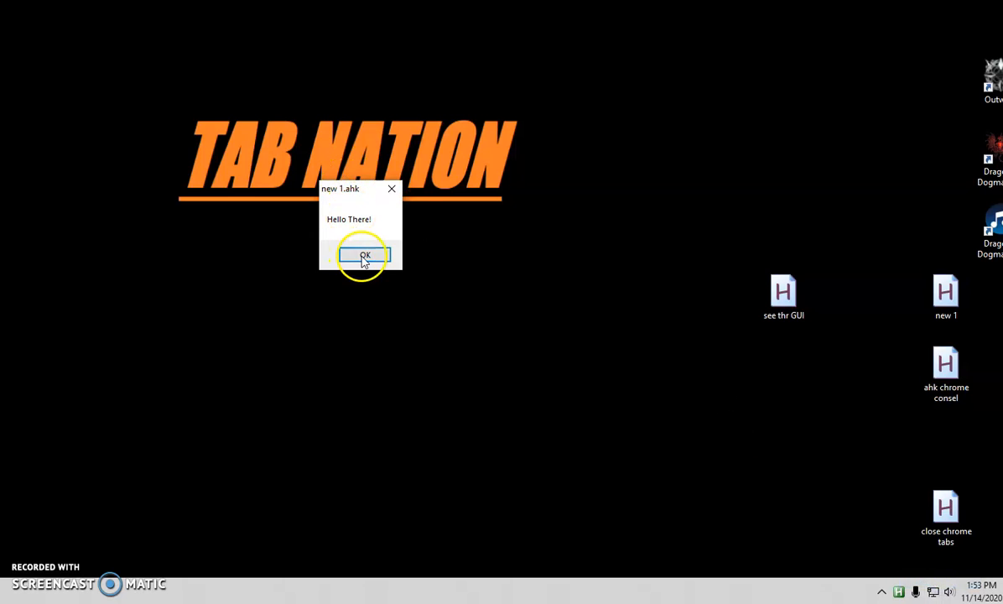
left_click(364, 255)
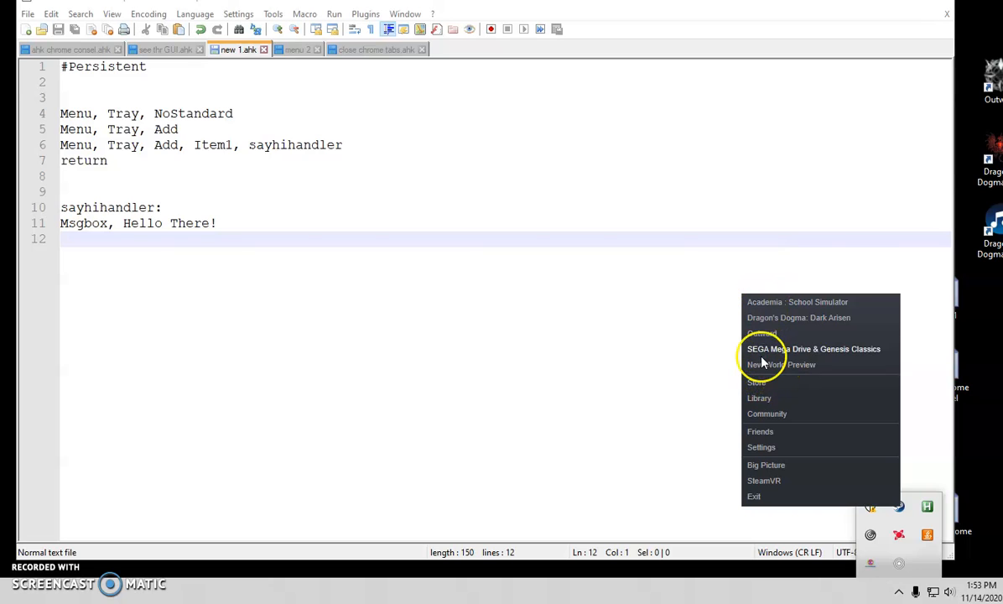
mouse_move(861, 379)
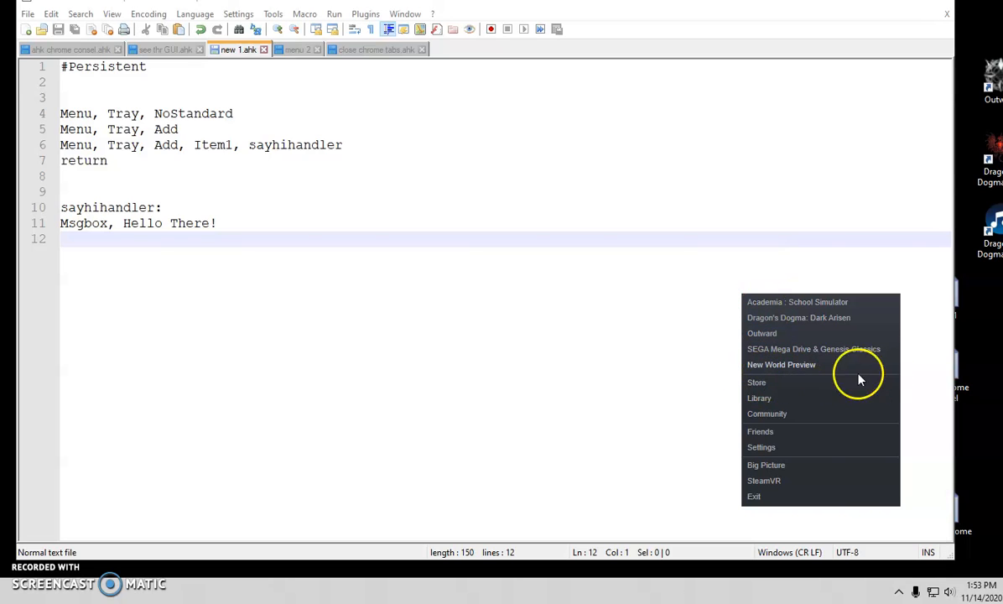
mouse_move(114, 144)
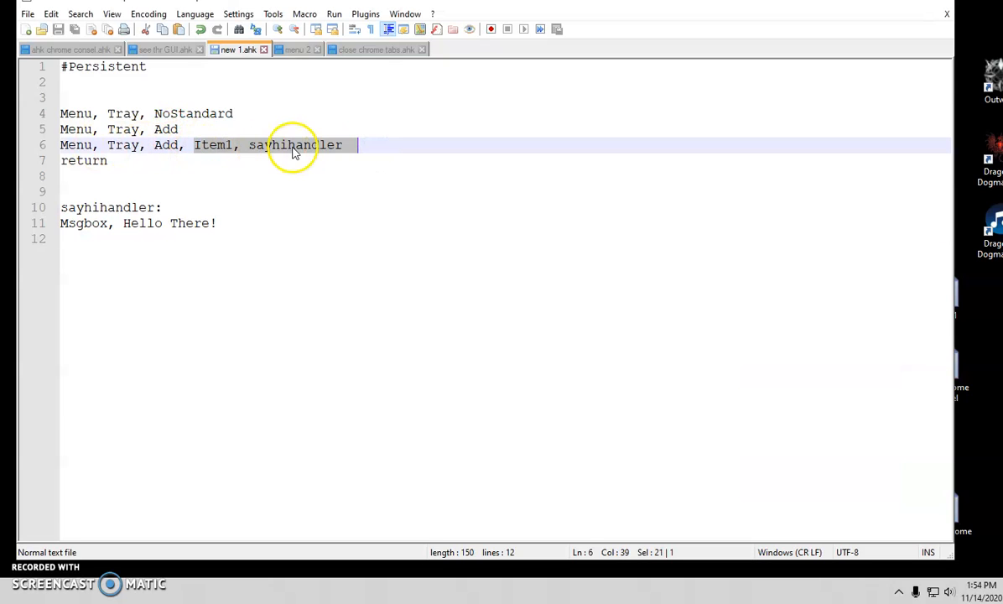
Select the Menu, Tray, Add, Item1, sayhihandler line for copying
left_click(191, 130)
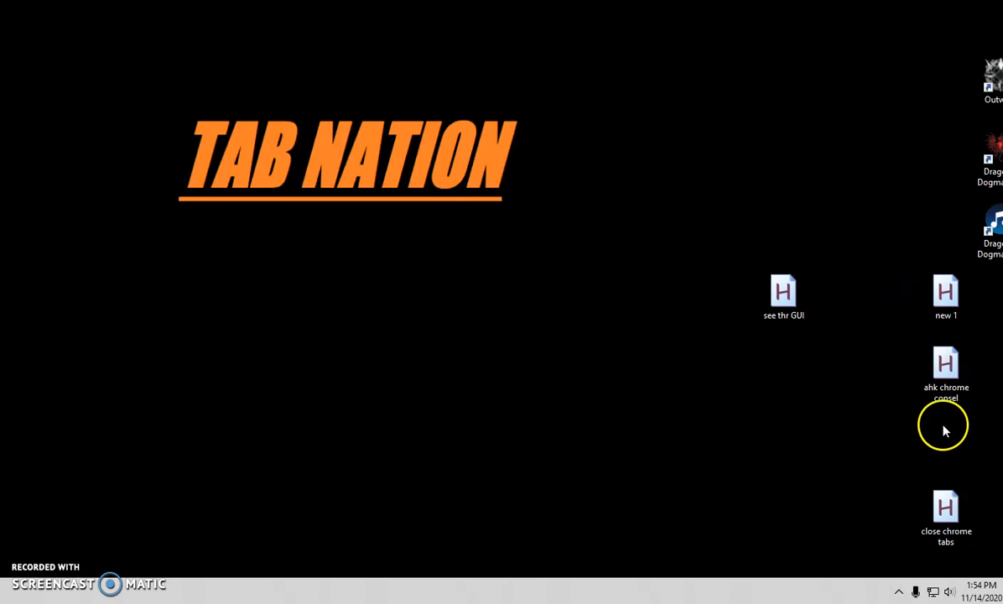
Relaunch new 1.ahk, replace the older instance, and dismiss the Hello There! message
double_click(946, 291)
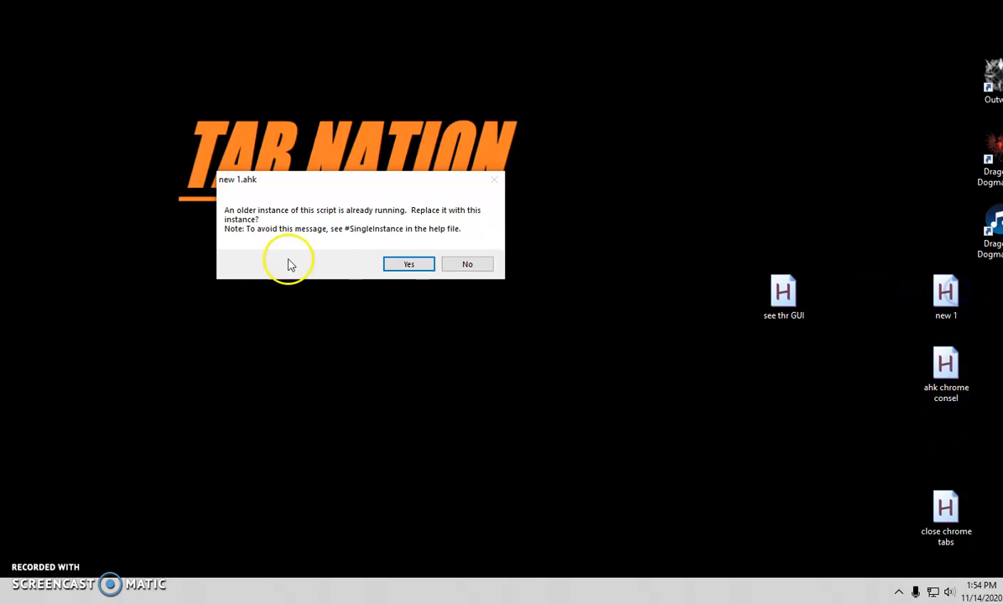
left_click(409, 263)
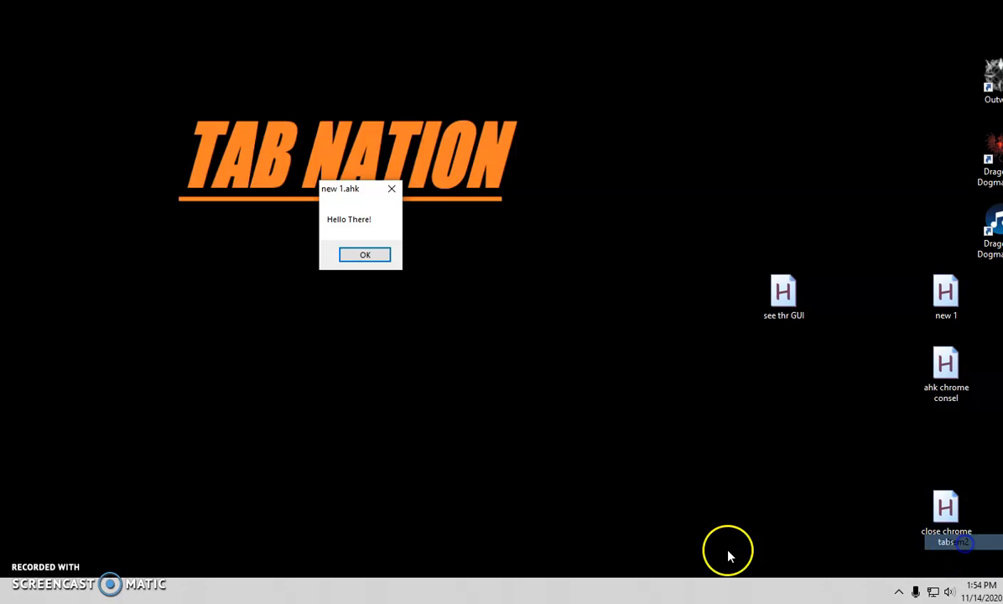
left_click(365, 255)
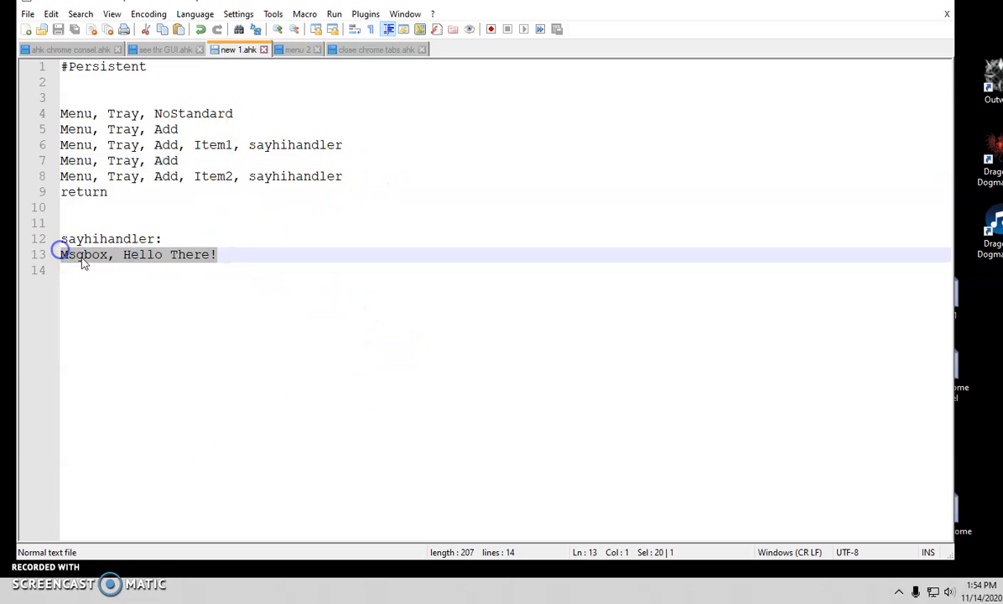
mouse_move(177, 255)
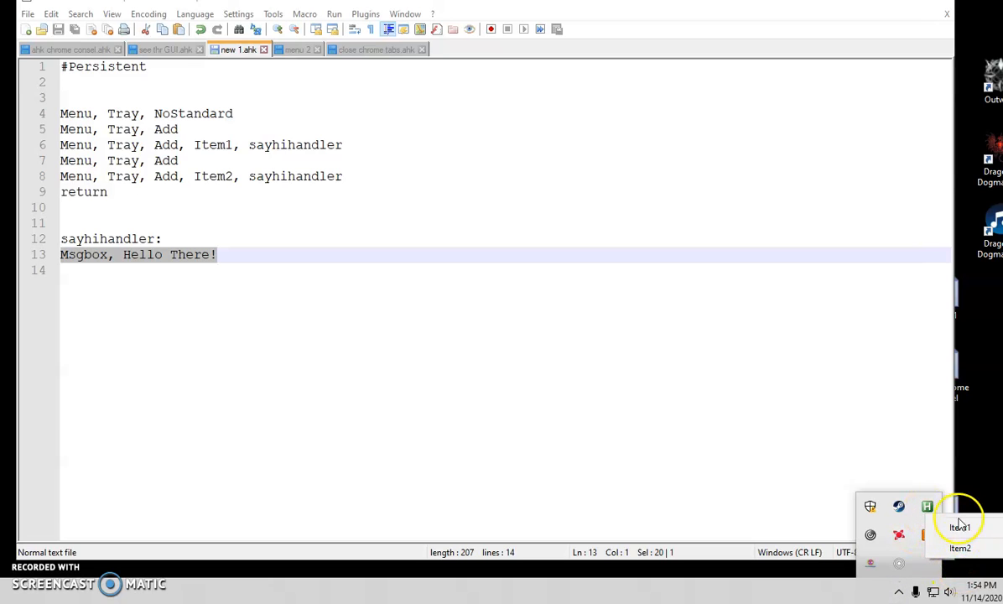
mouse_move(959, 547)
type("c")
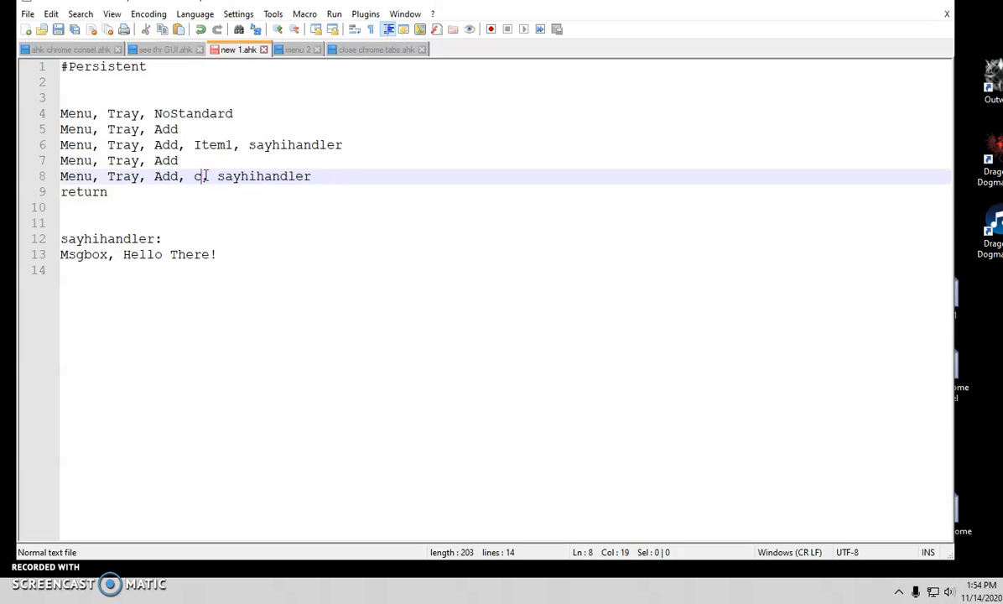
Make the second entry 'close out' with a closeouthandler label running exitapp, then switch to menu 2.ahk
type("lose out,")
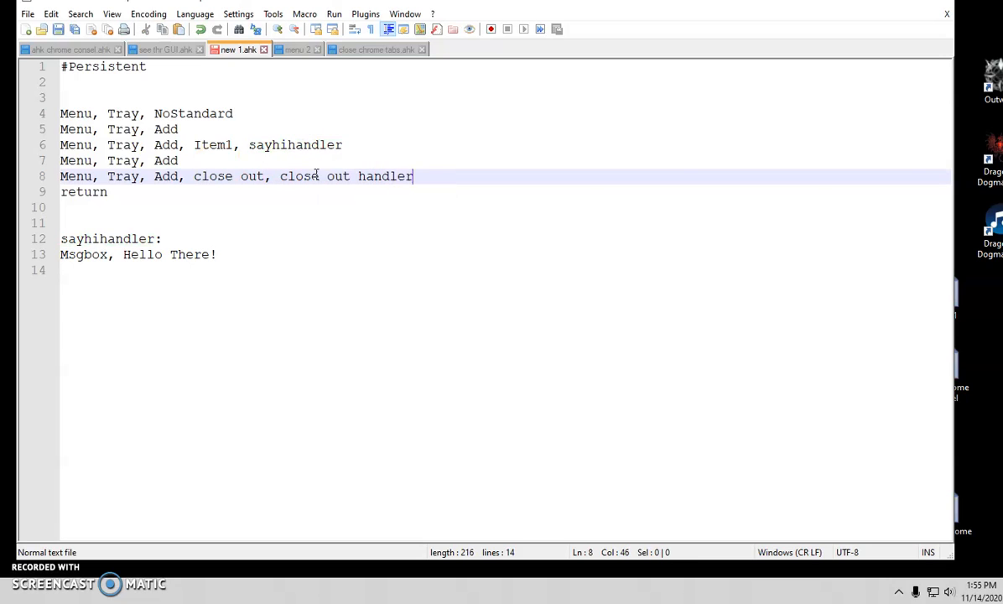
key("Backspace")
type("closeouthandler:")
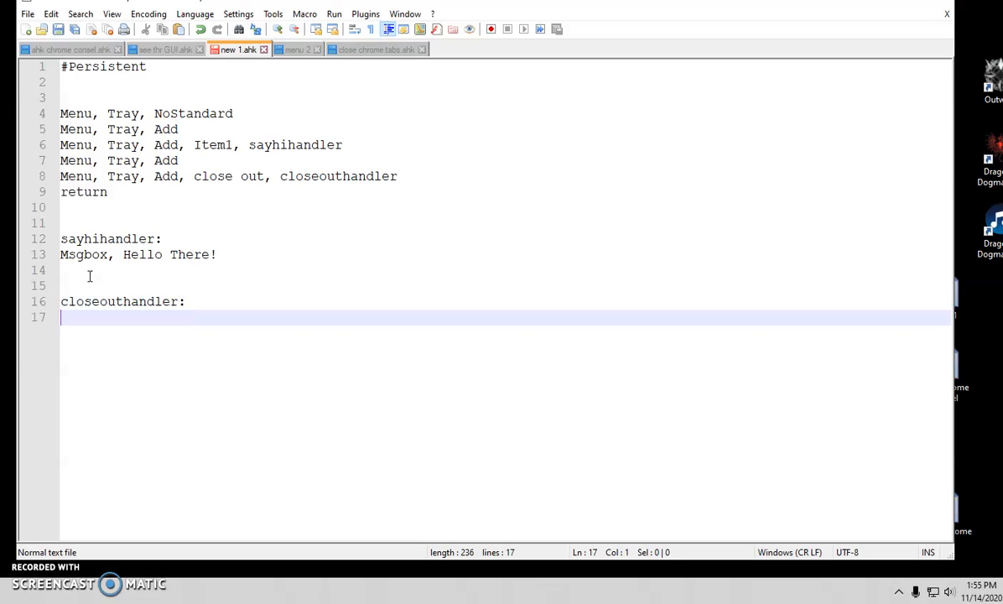
type("exitapp")
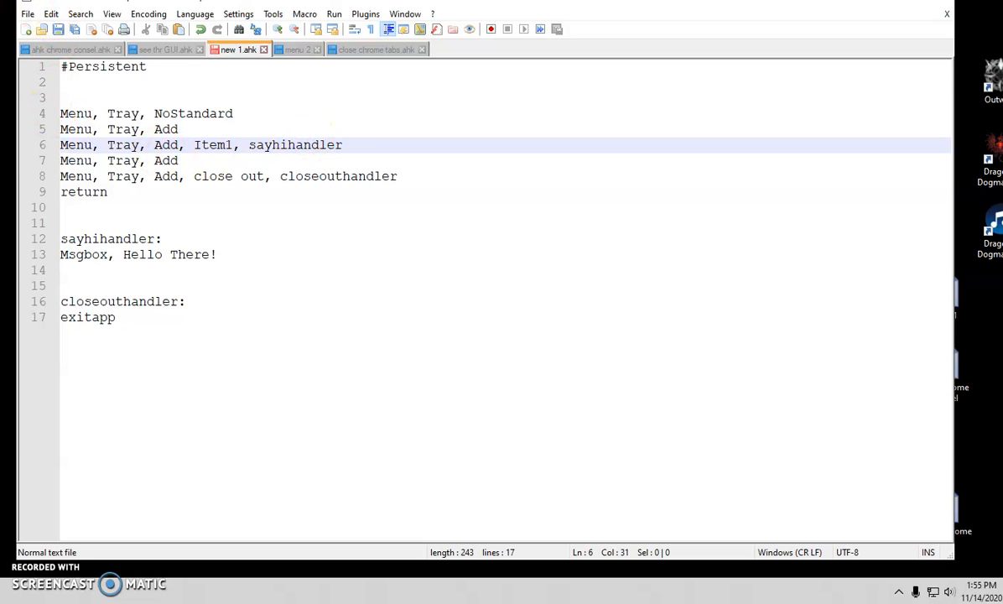
left_click(299, 49)
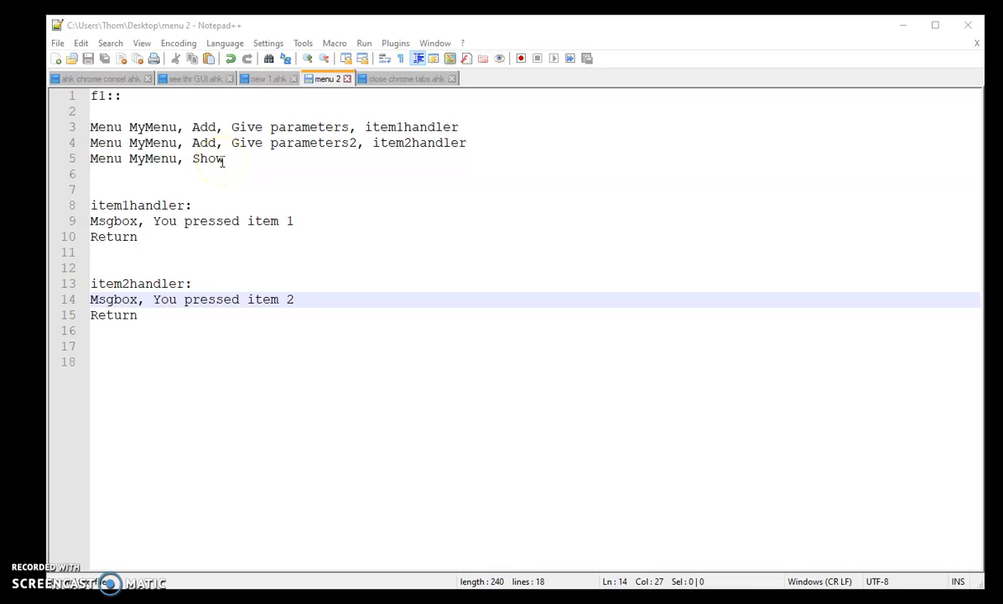
mouse_move(156, 107)
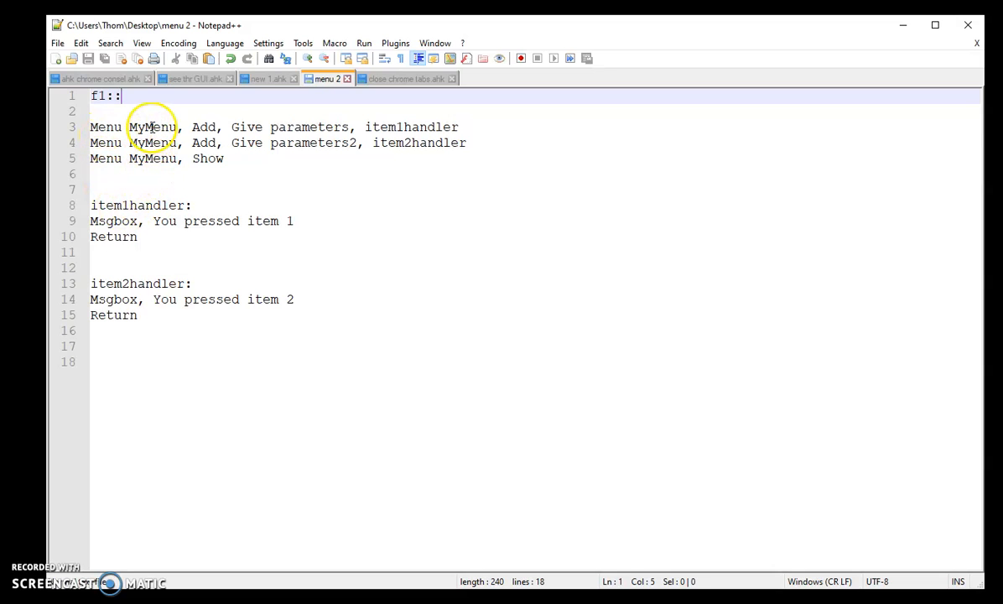
Label the MyMenu entries as Item 1 and Item 2 in menu 2.ahk
double_click(151, 128)
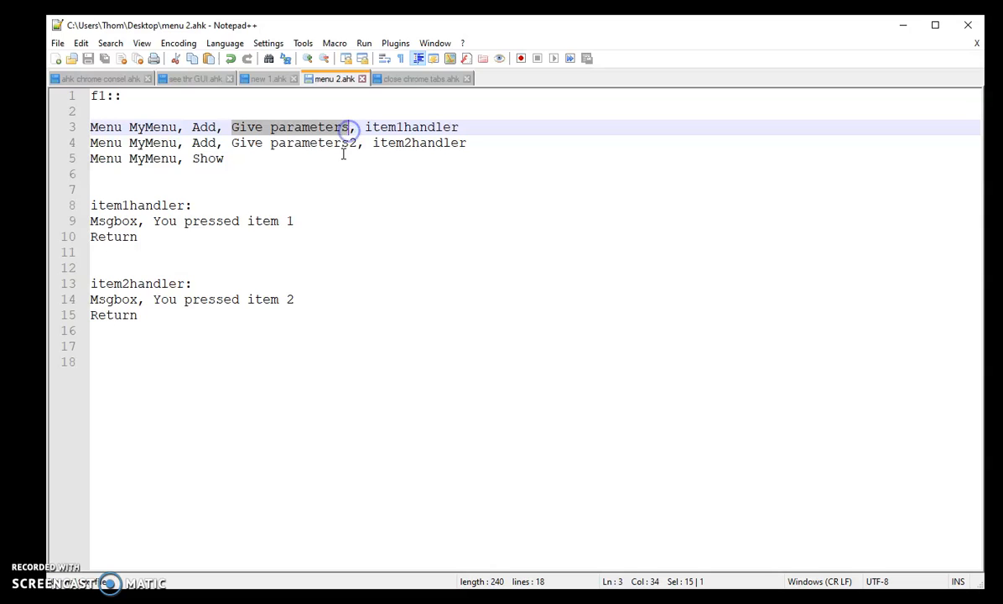
type("I")
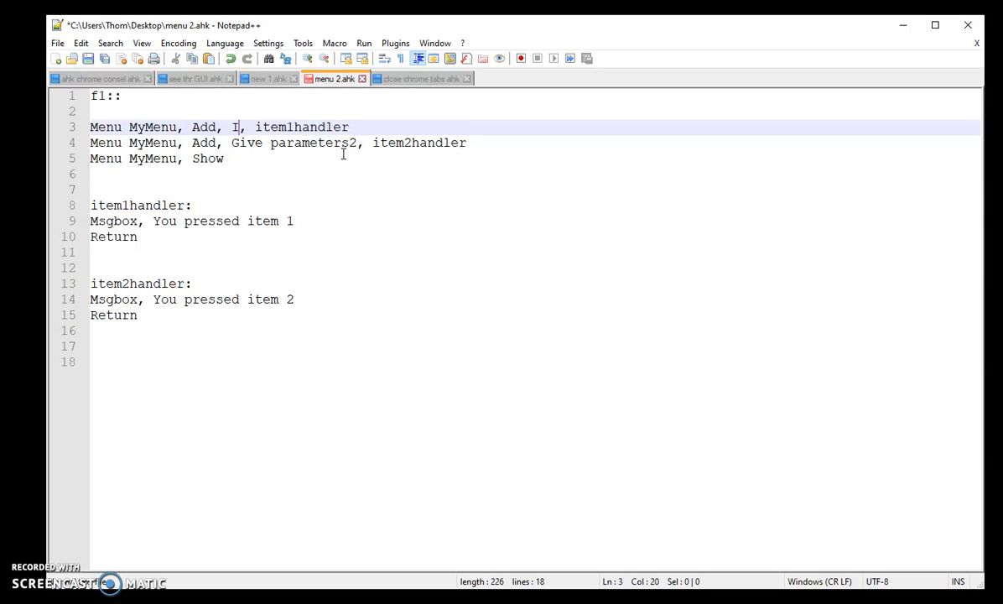
type("tem 1")
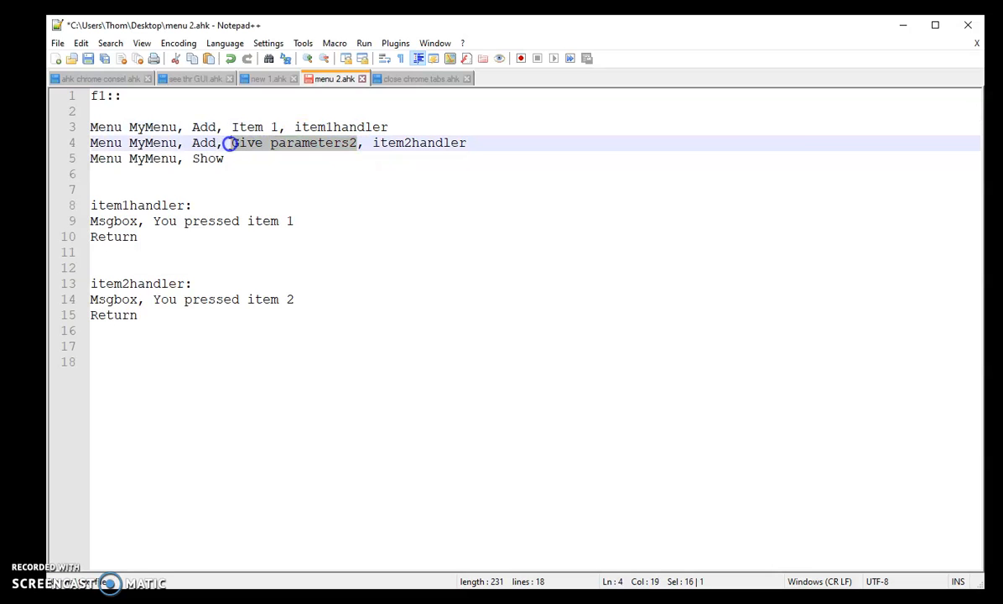
type("Item 2")
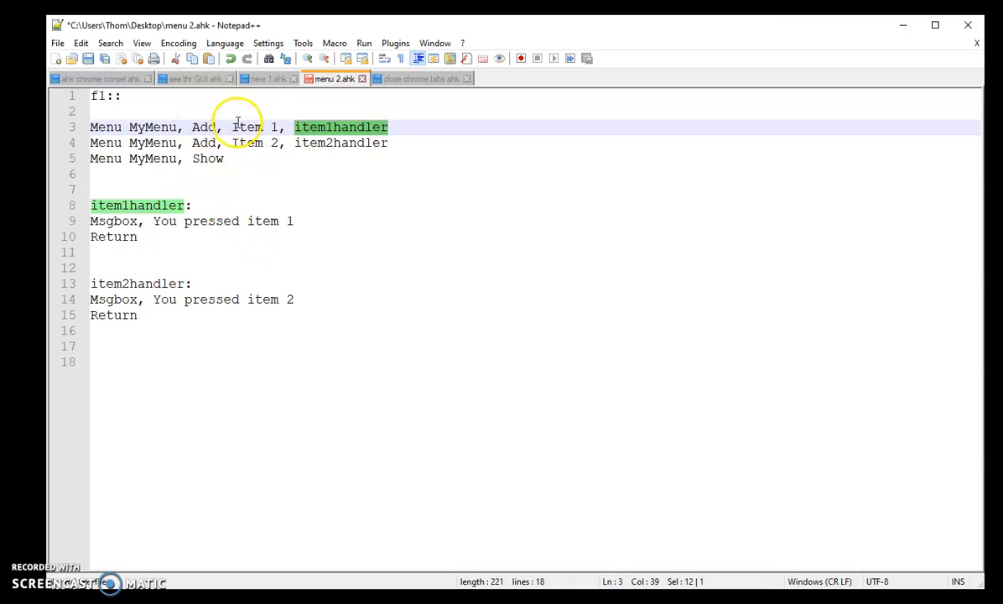
mouse_move(197, 215)
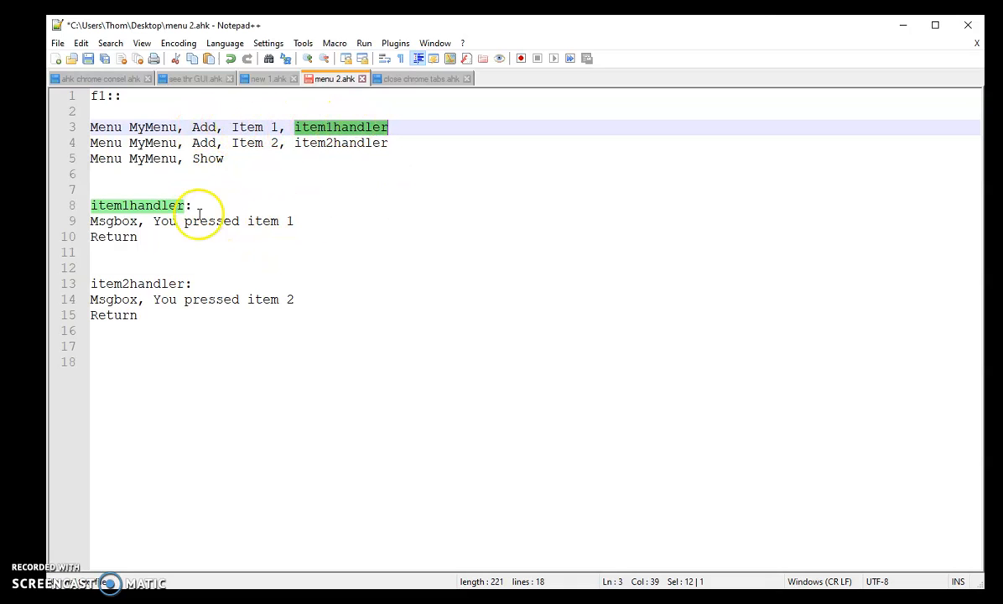
mouse_move(154, 221)
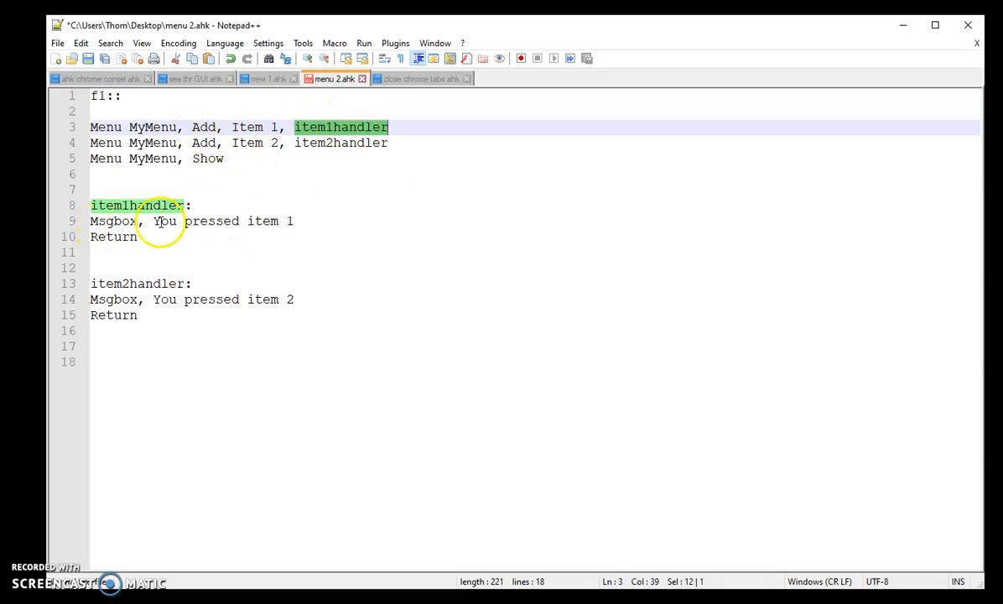
left_click(342, 221)
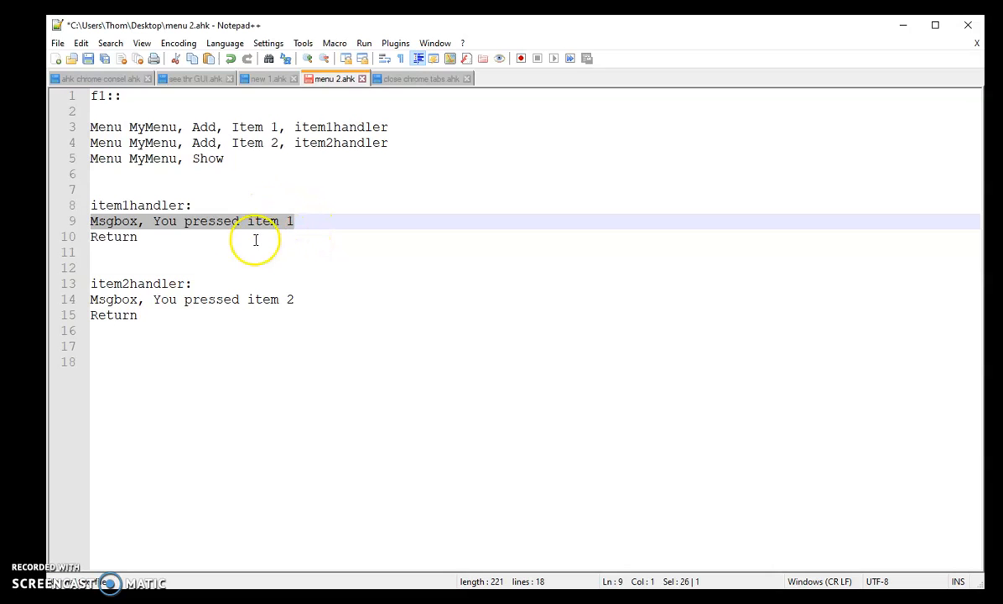
Add a Return line right after the Menu MyMenu, Show command
left_click(214, 157)
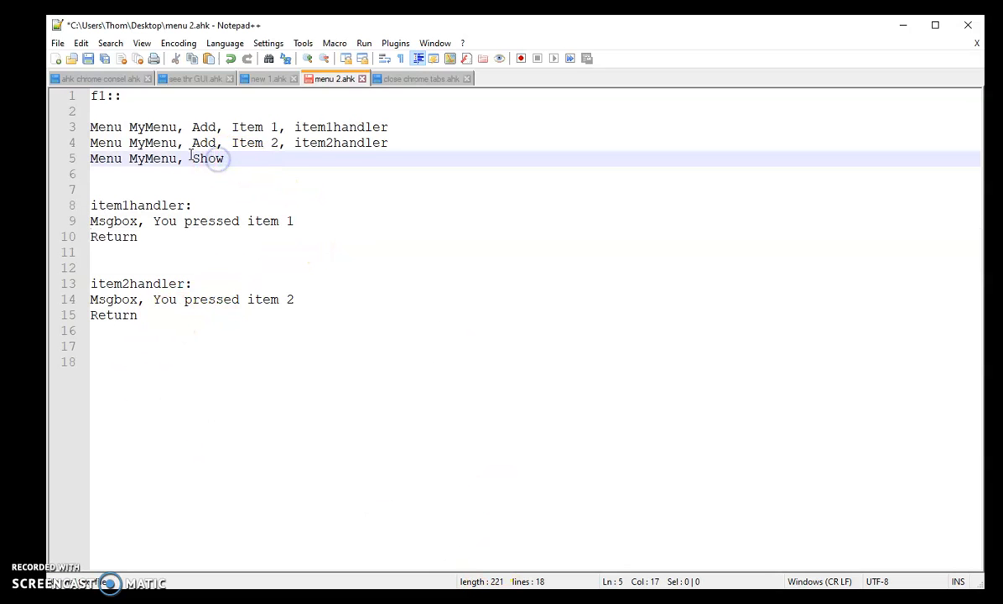
left_click(147, 157)
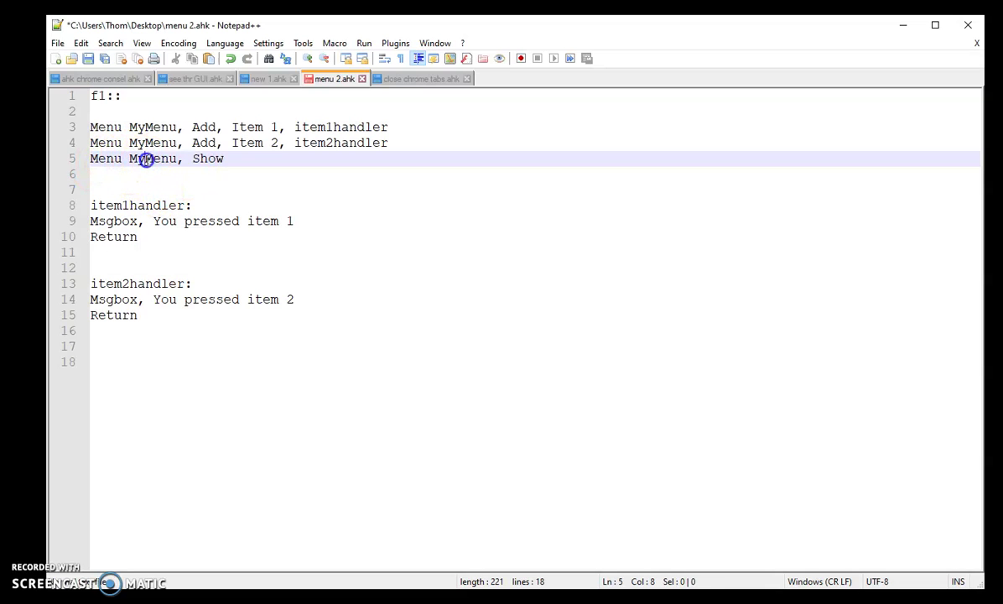
left_click(124, 174)
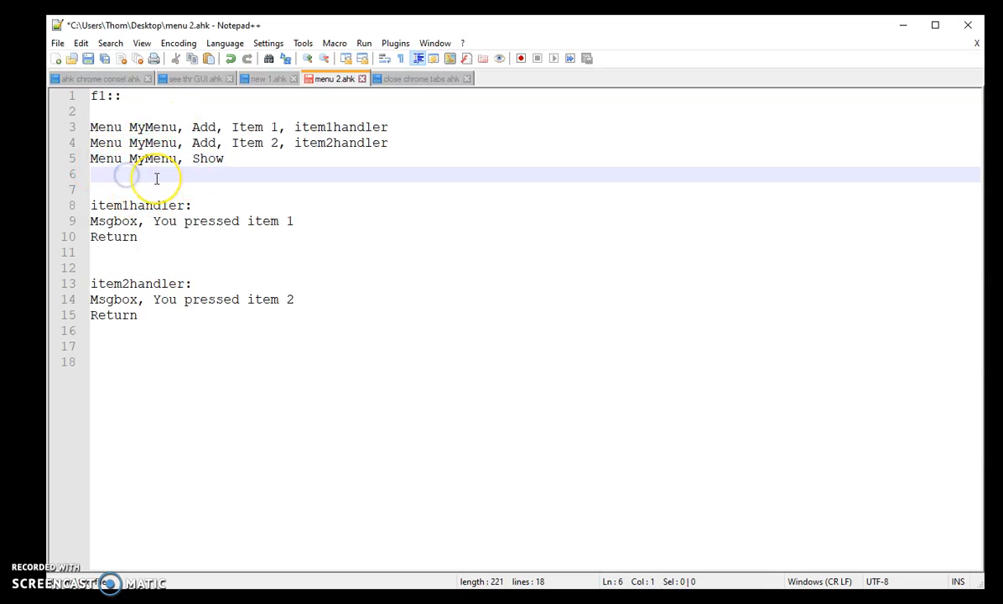
type("Re")
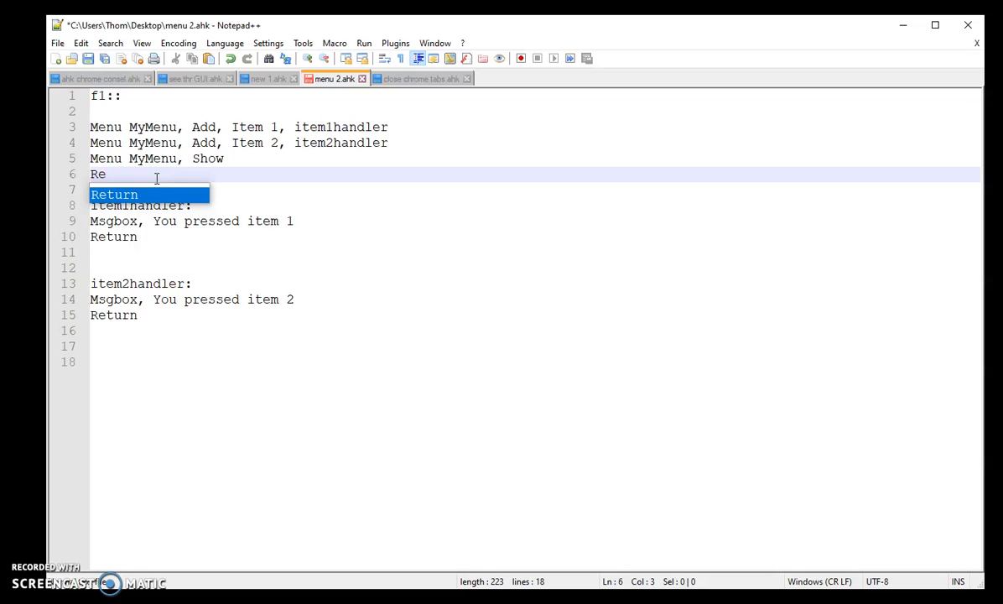
type("turn")
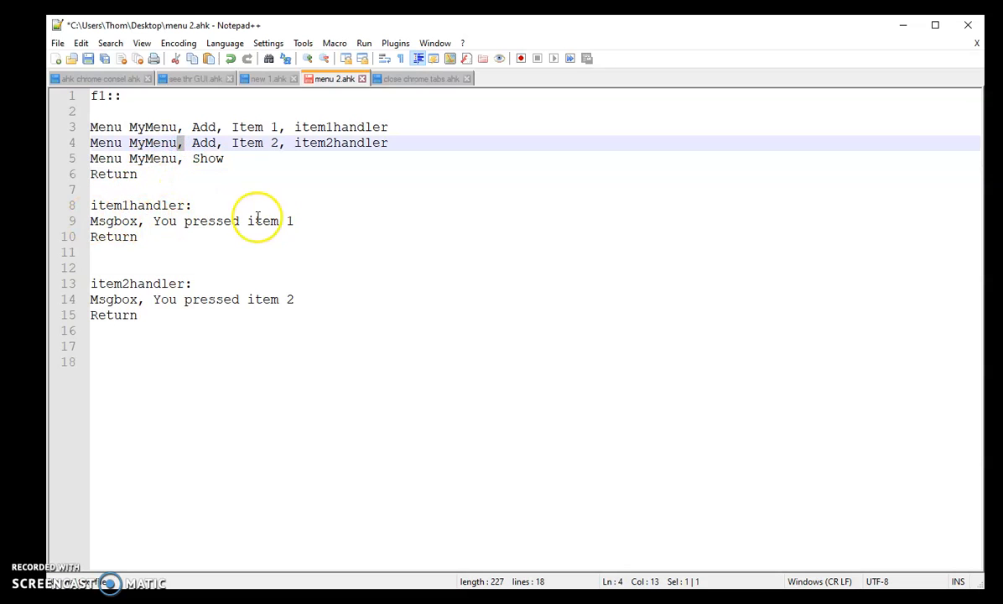
left_click(268, 158)
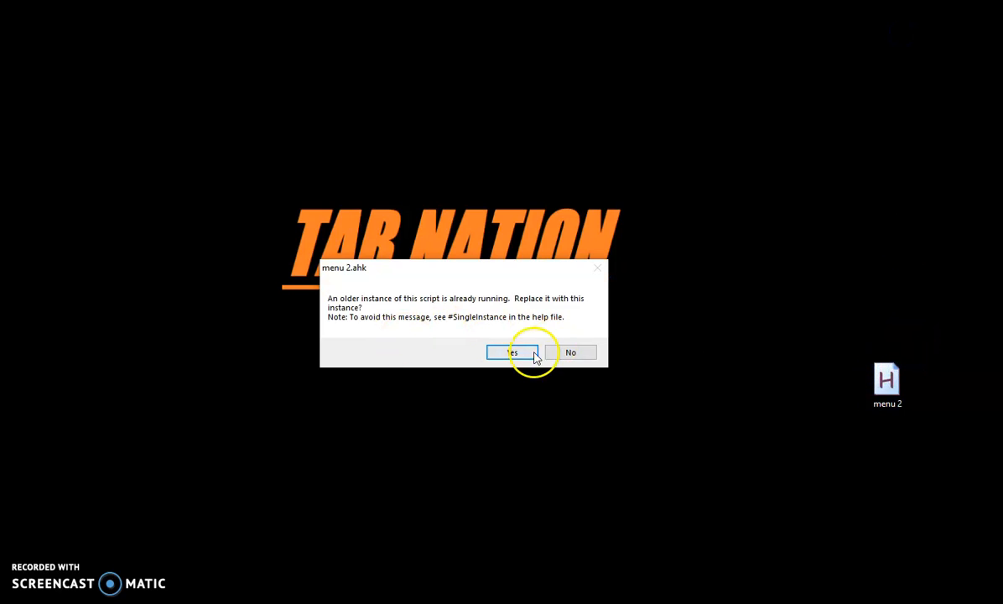
Replace the old script instance, then pick Item 2 and Item 1 and dismiss each message
left_click(510, 353)
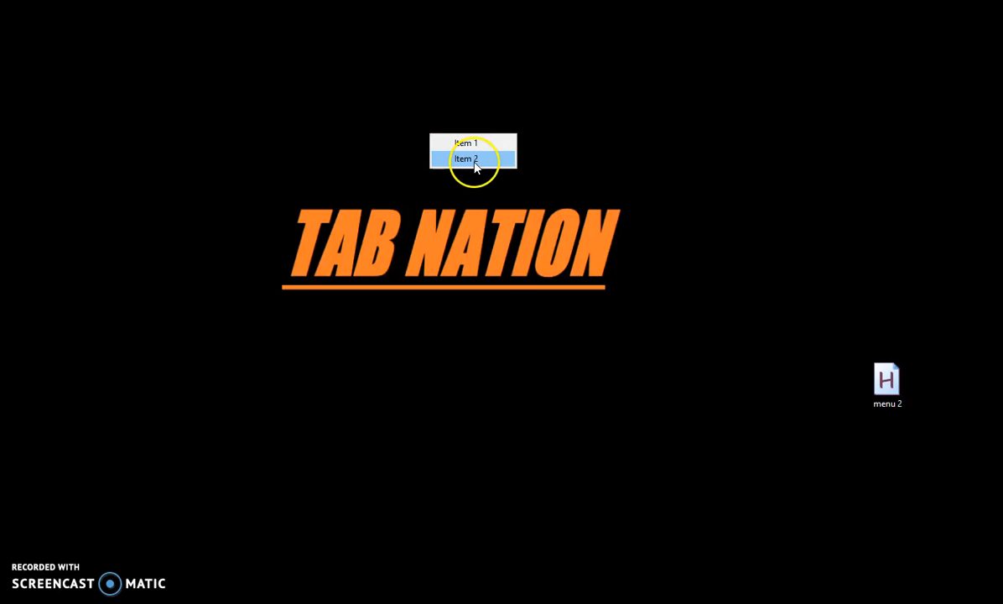
left_click(474, 159)
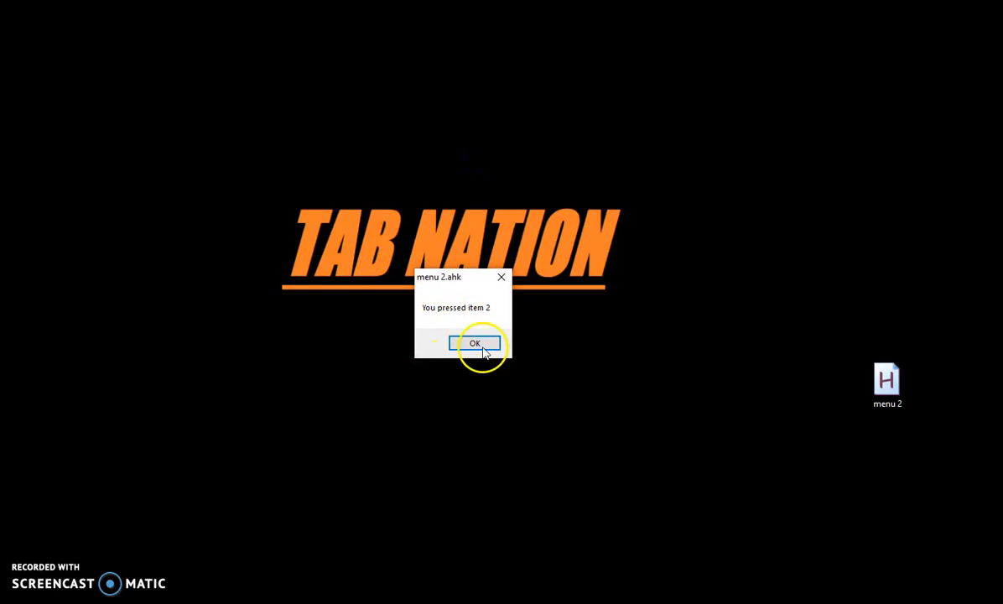
left_click(475, 343)
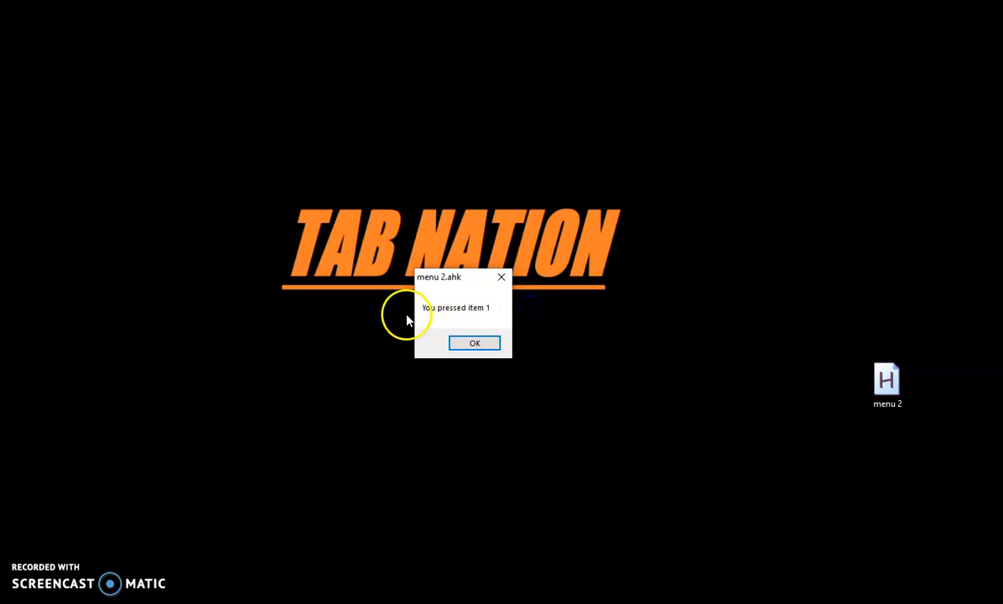
left_click(475, 342)
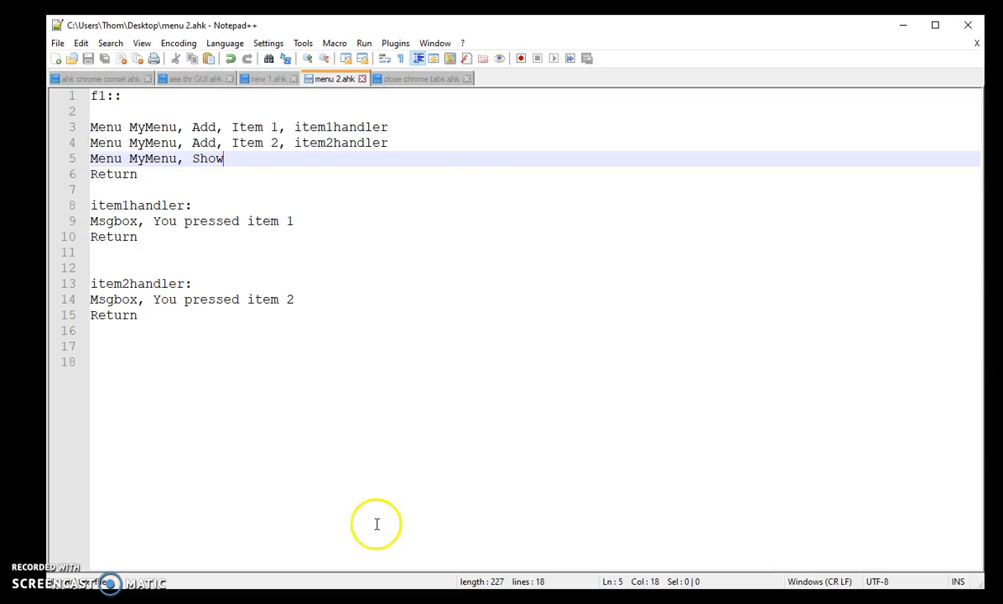
mouse_move(362, 230)
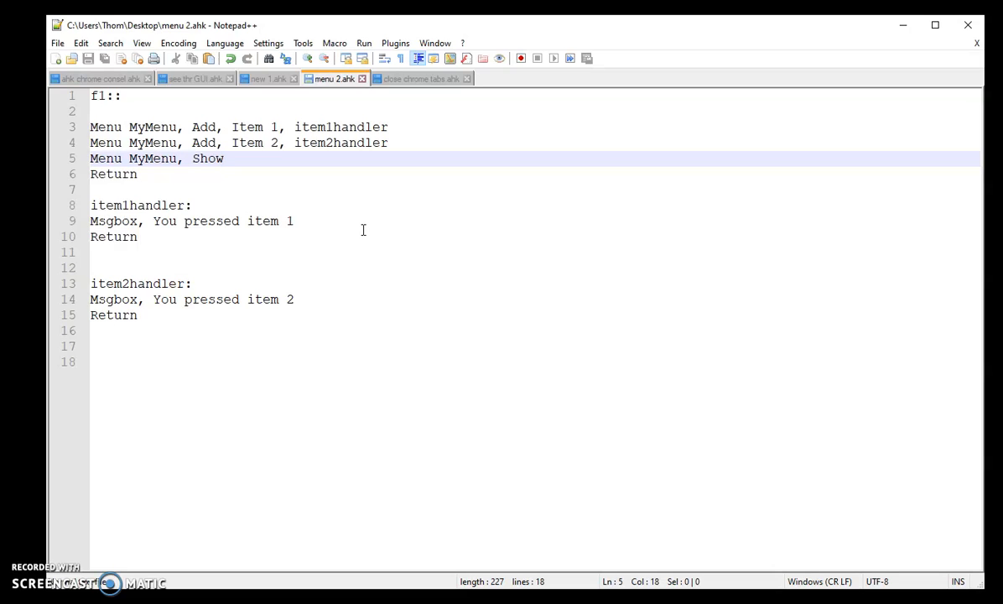
Edit the Menu Add lines toward lettered item names in menu 2.ahk
left_click(225, 158)
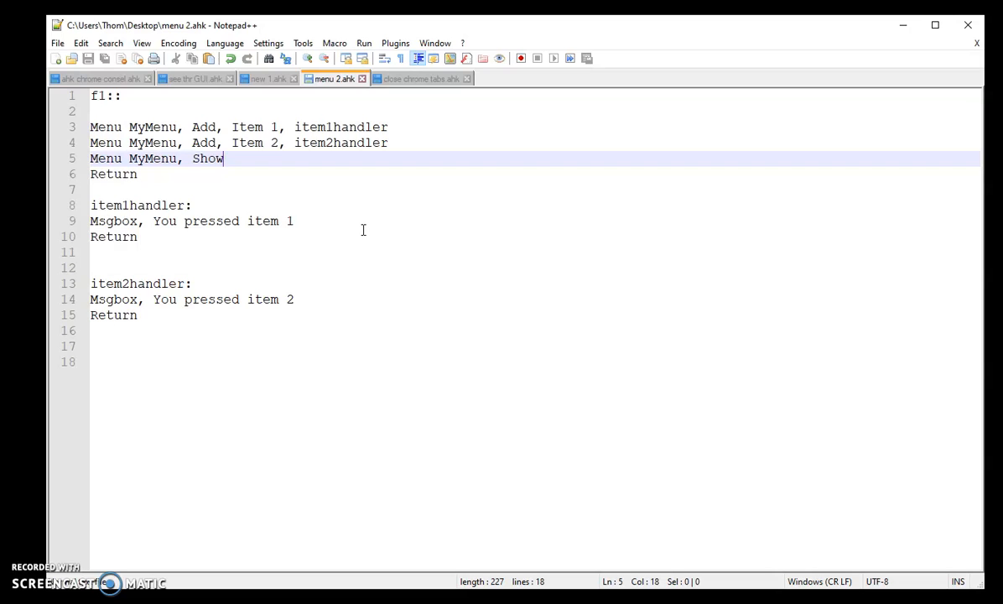
mouse_move(330, 212)
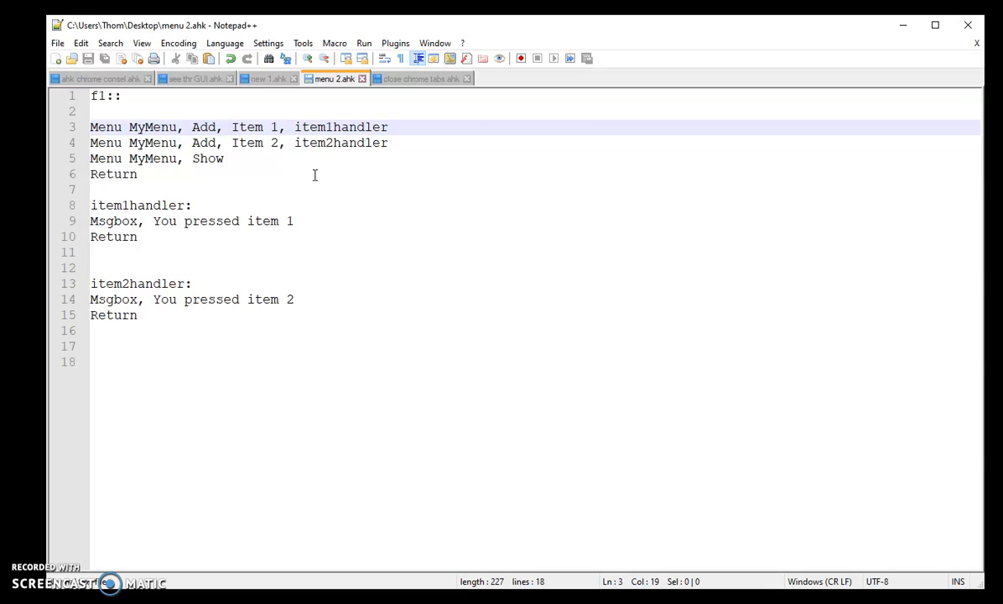
type("I")
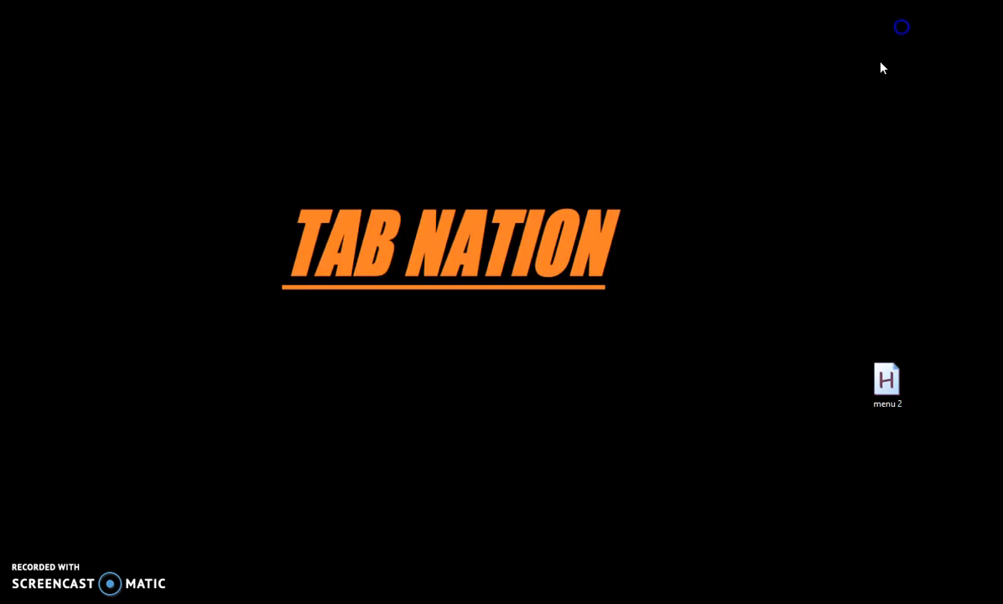
Relaunch menu 2.ahk, replace the old instance, choose B Item 2 and dismiss its message
double_click(886, 382)
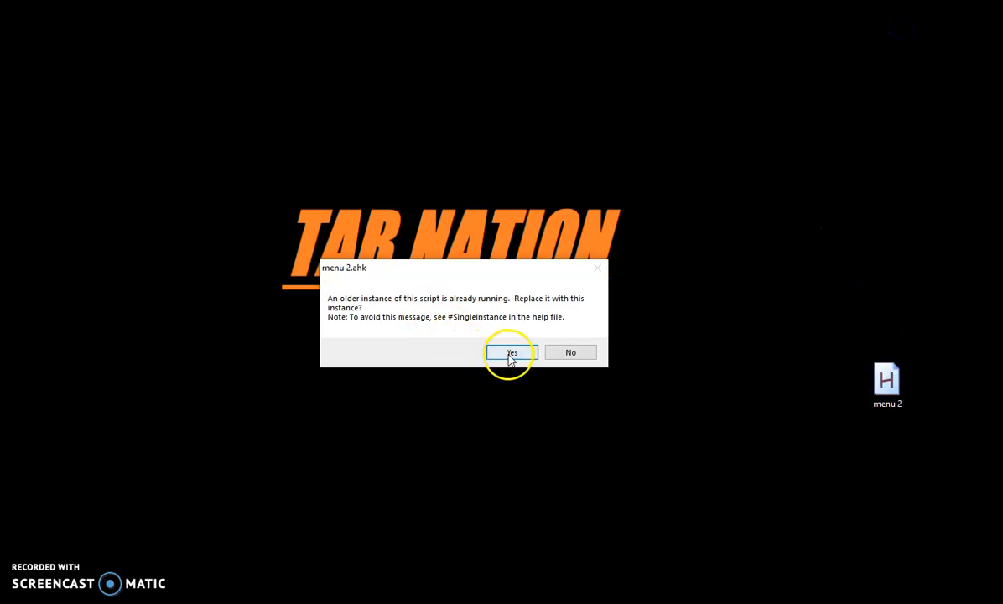
left_click(512, 353)
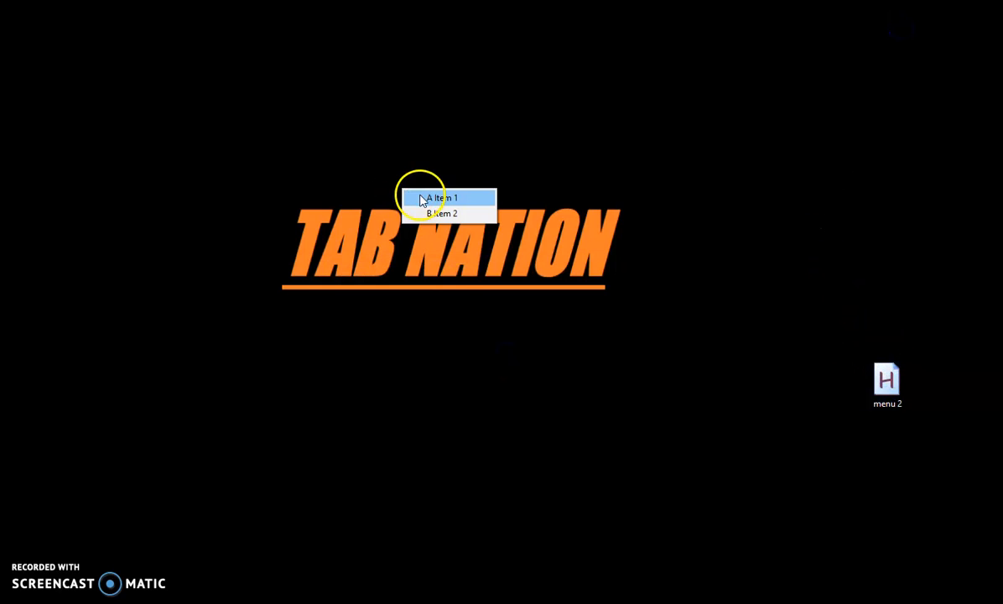
mouse_move(440, 222)
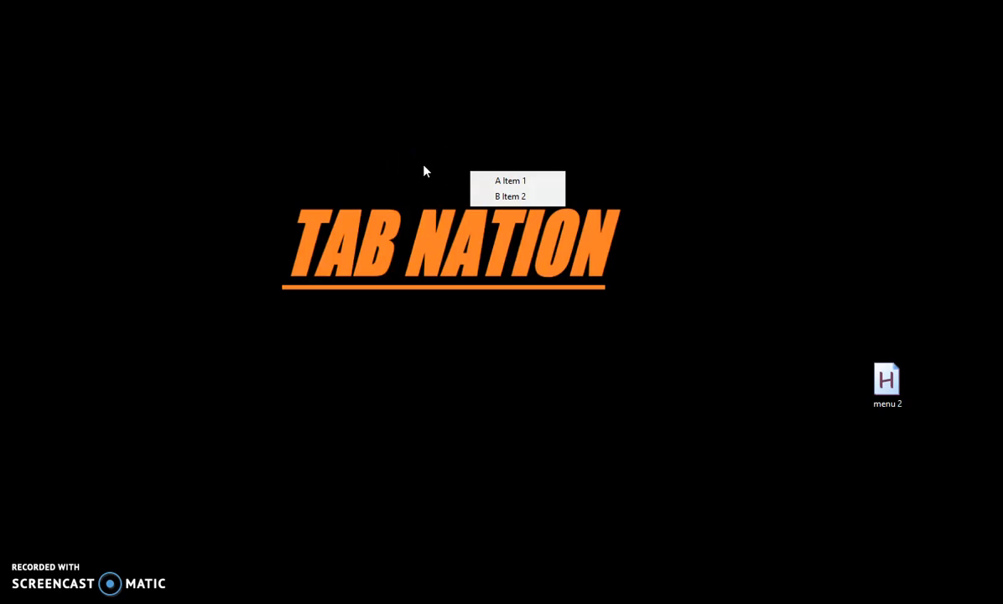
left_click(510, 196)
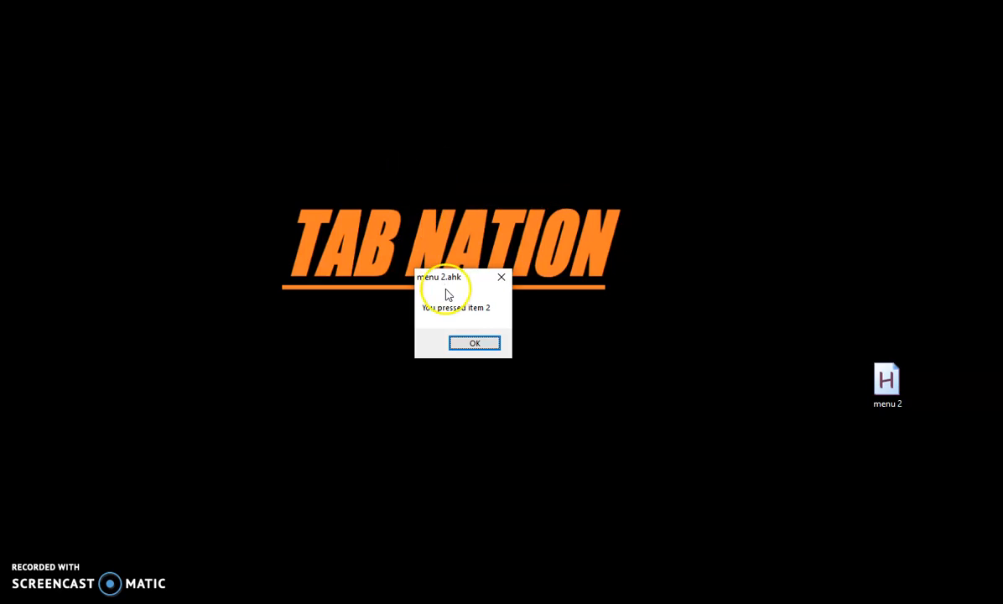
left_click(473, 342)
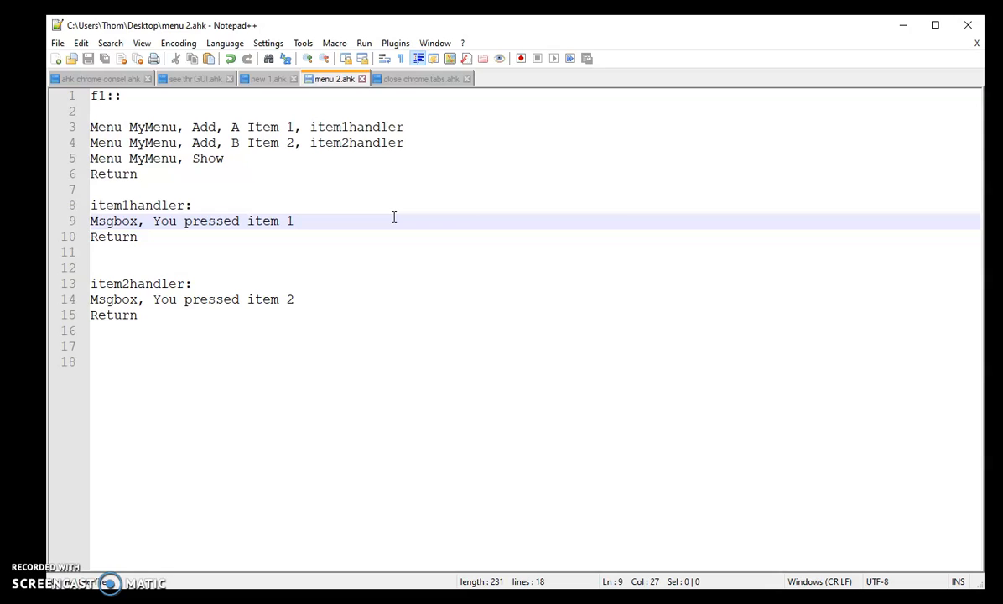
Place the cursor at the end of the Item 1 message line in menu 2.ahk
left_click(294, 221)
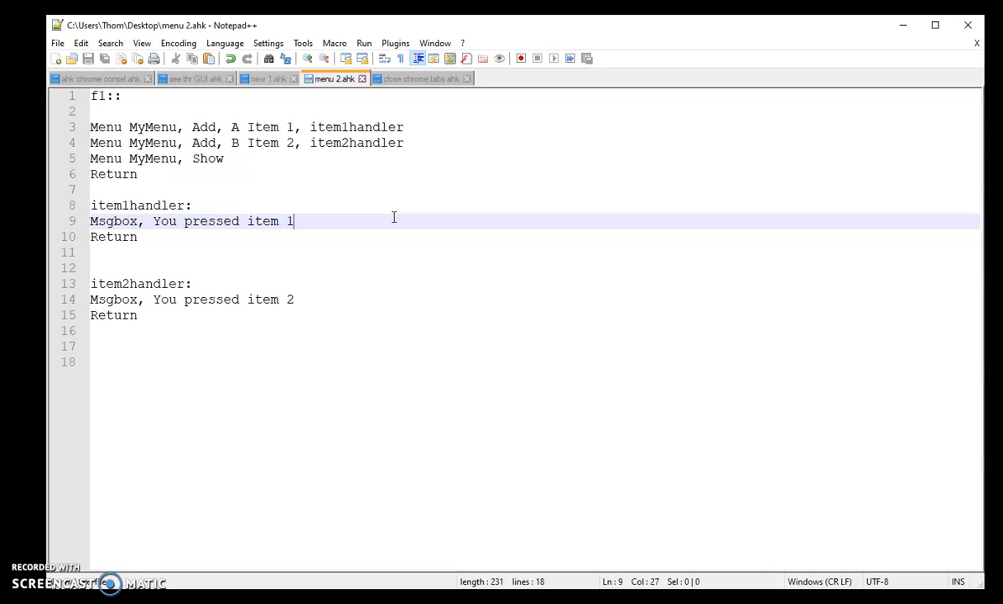